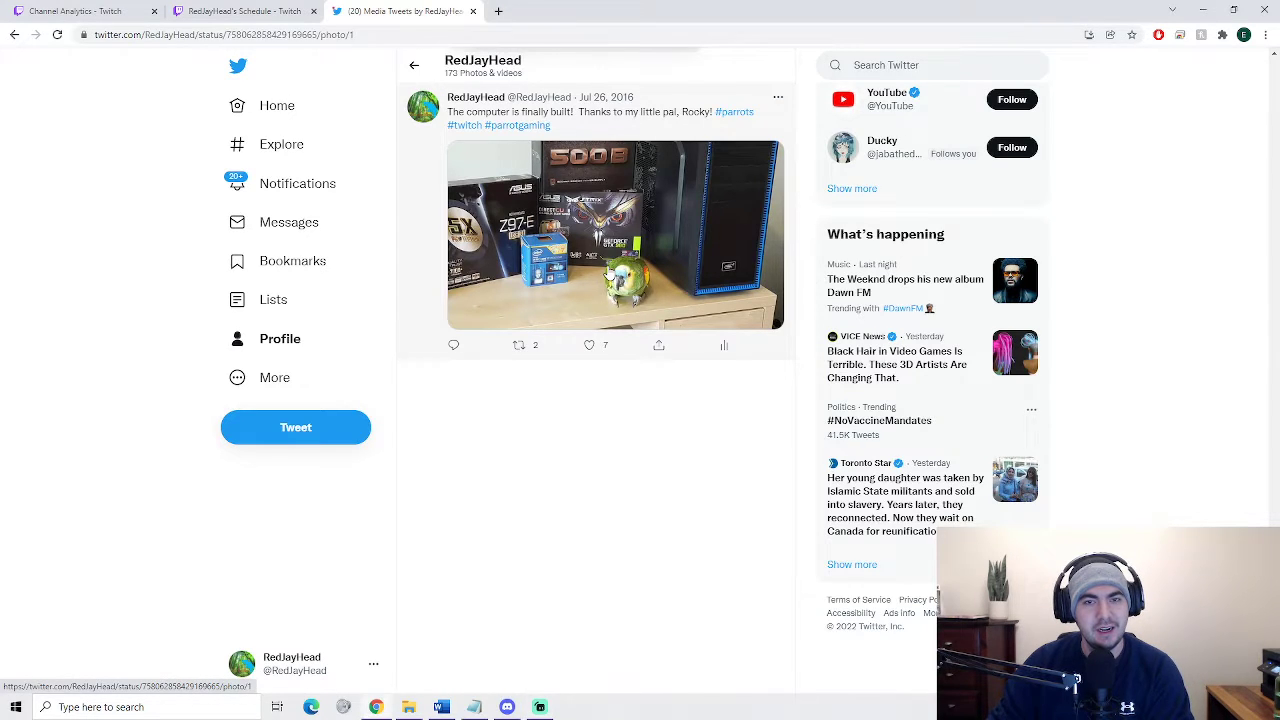
View the computer-build and desk setup photos full size, then close them.
click(614, 233)
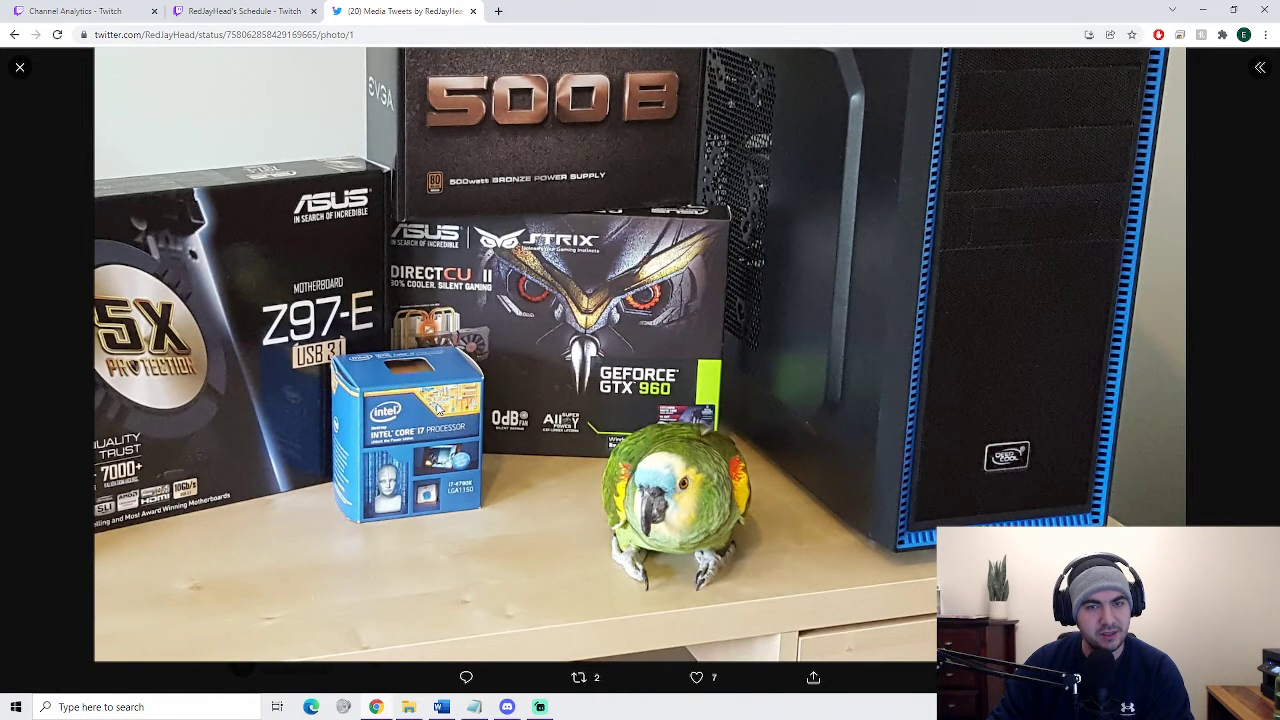
mouse_move(462, 348)
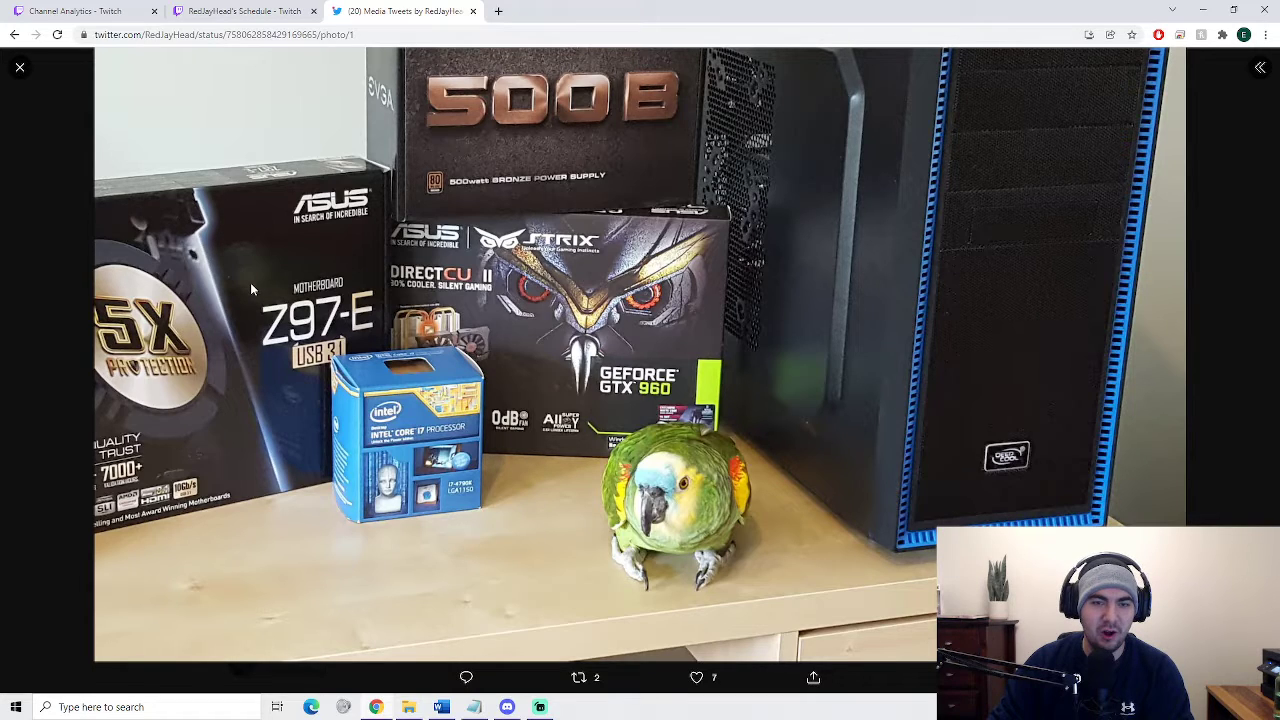
click(19, 67)
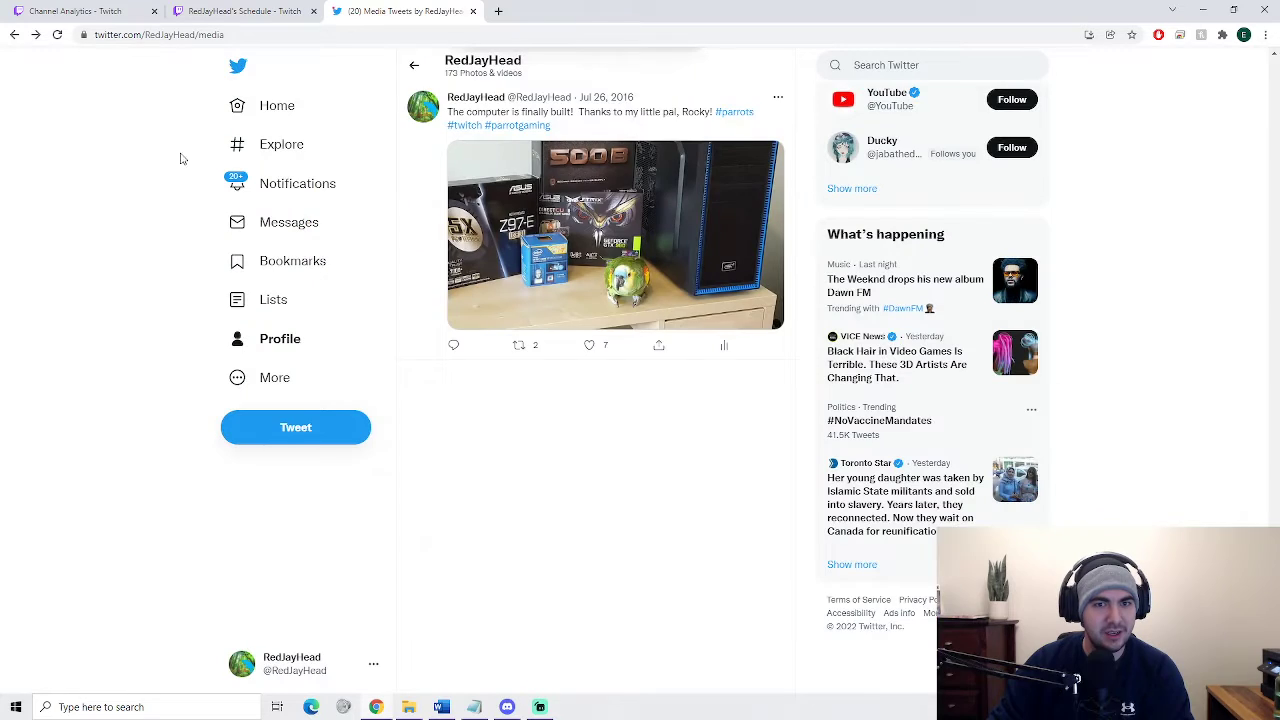
click(615, 234)
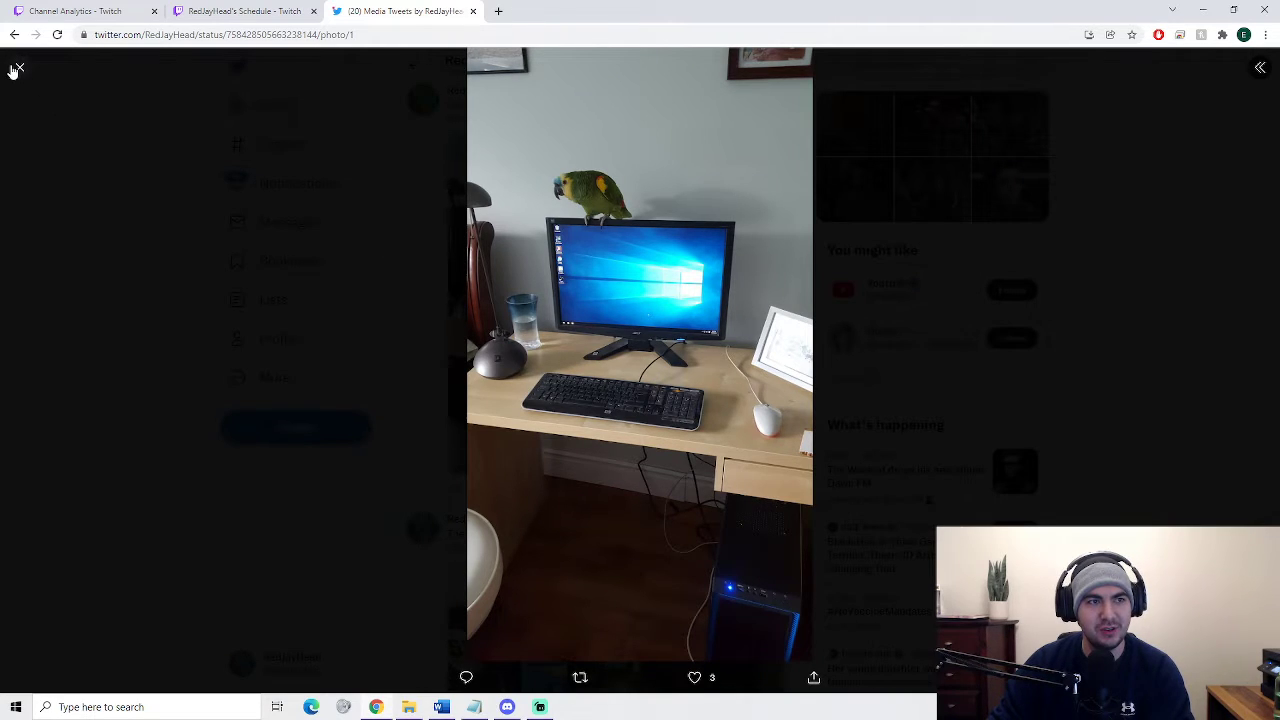
mouse_move(17, 68)
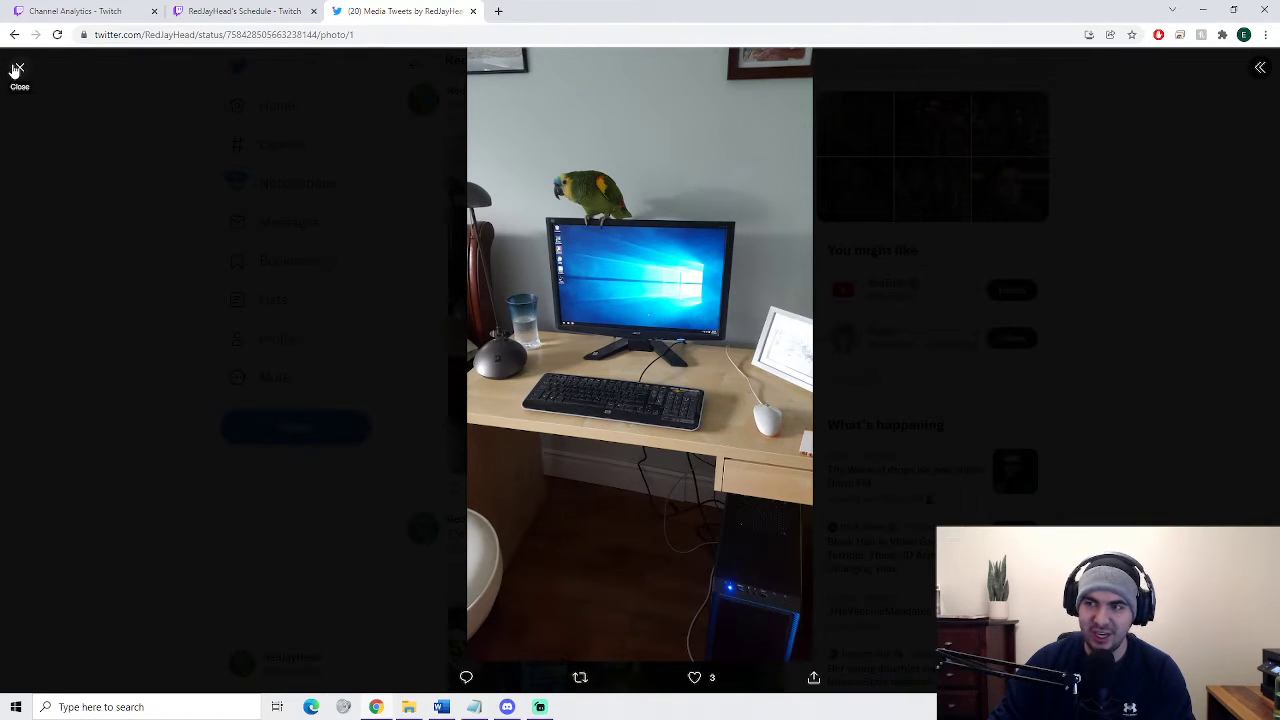
click(18, 68)
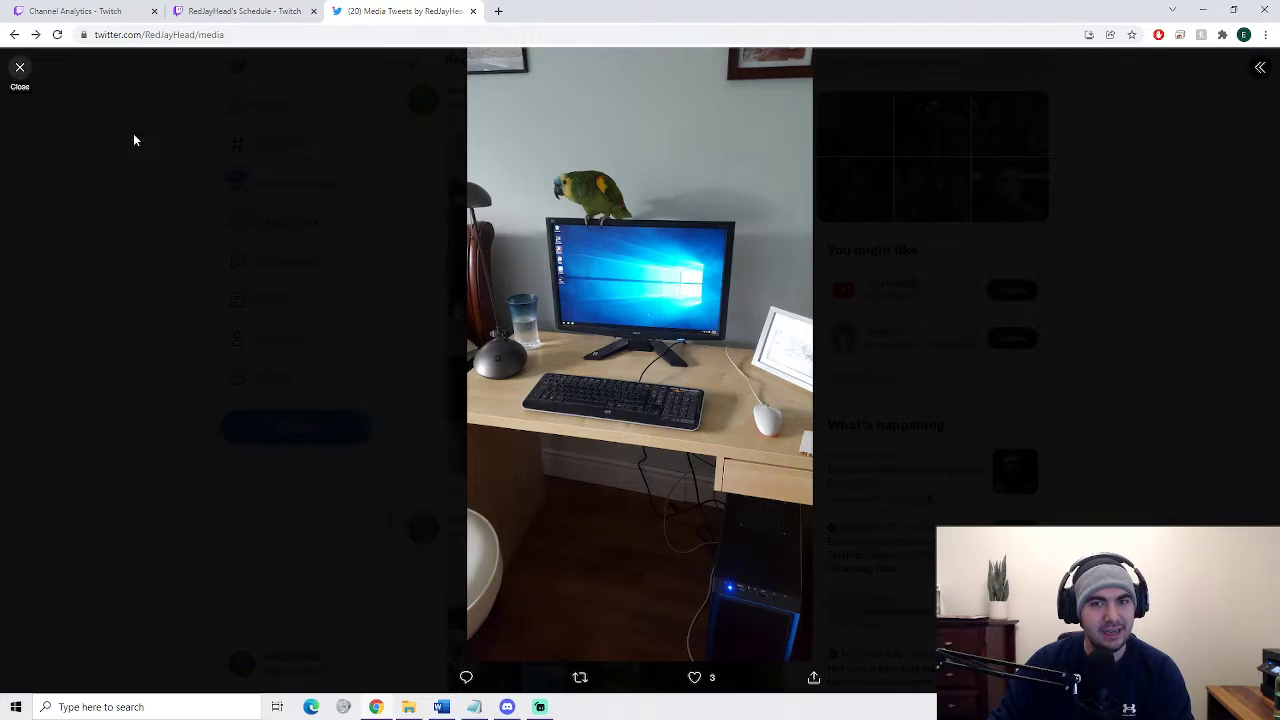
click(20, 75)
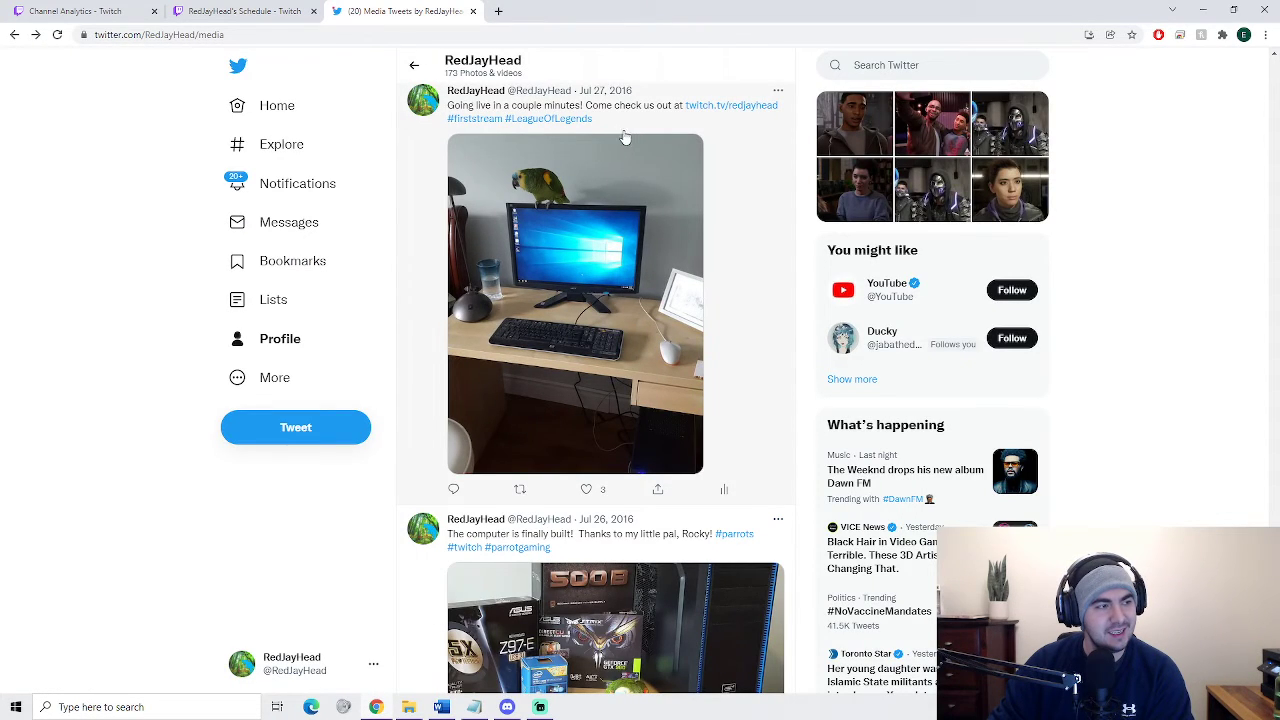
mouse_move(230, 11)
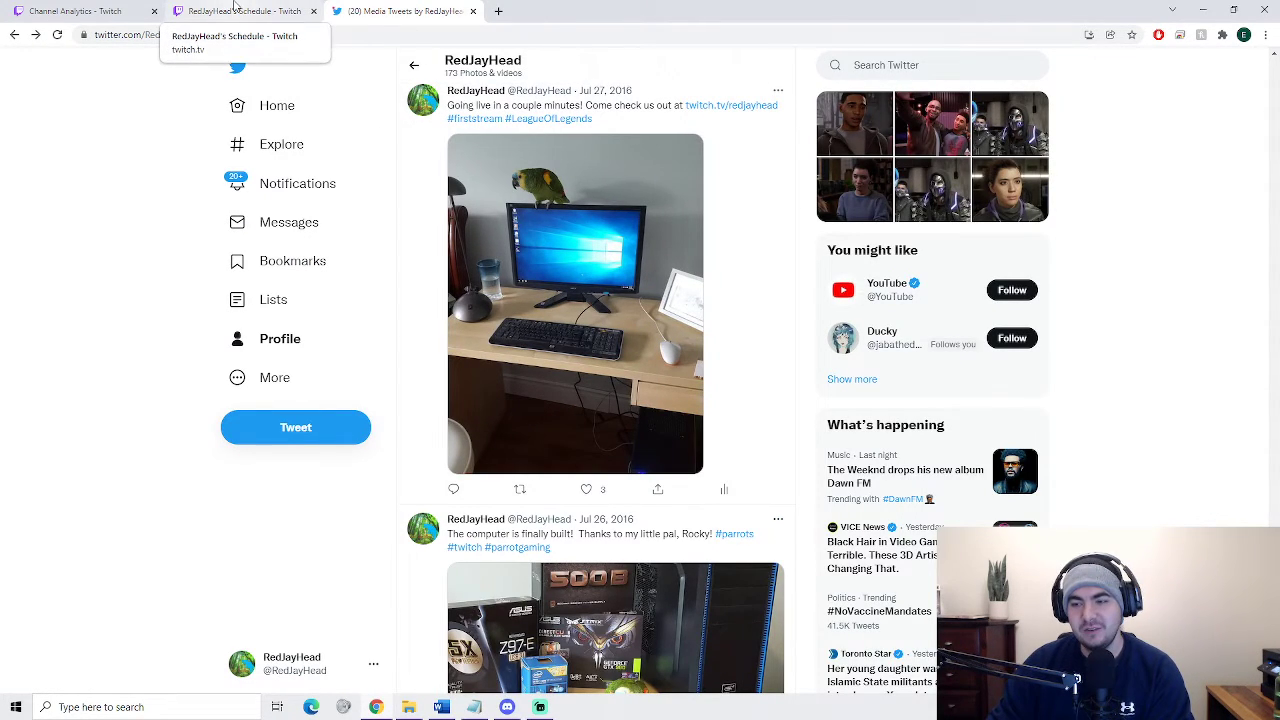
Set the Channel Analytics reporting period to end January 1, 2018 and update.
click(240, 11)
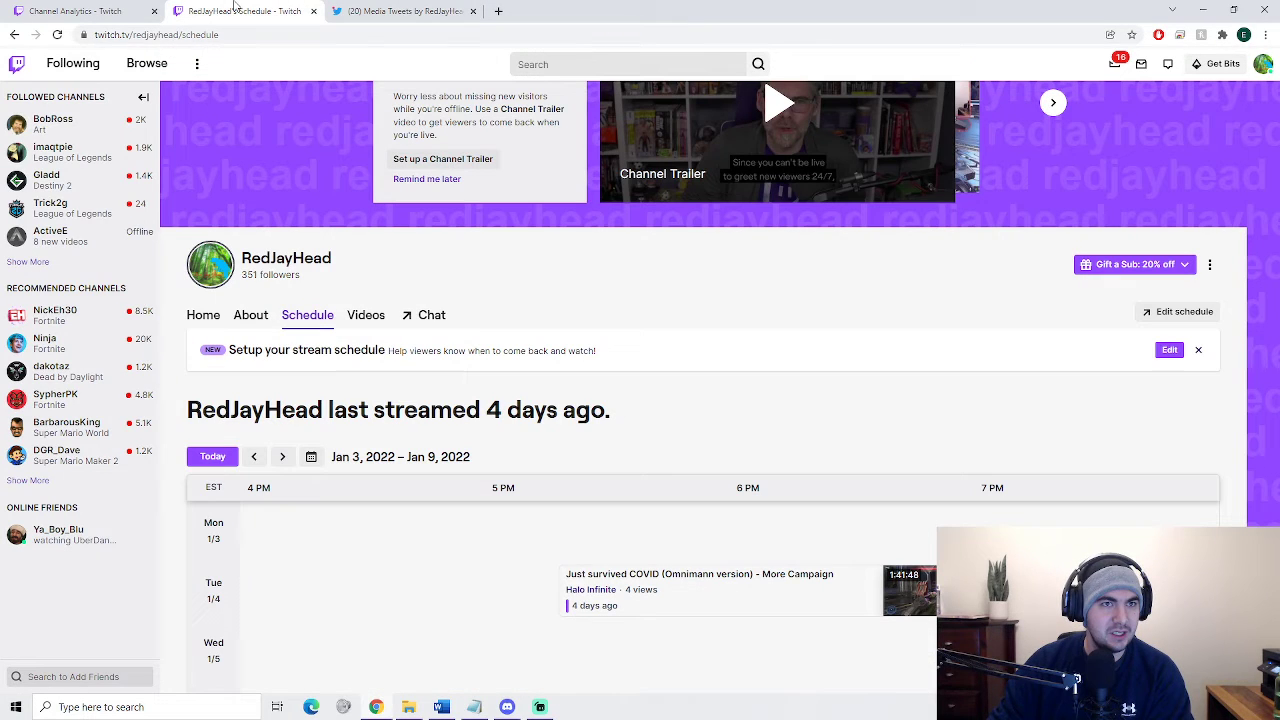
click(75, 11)
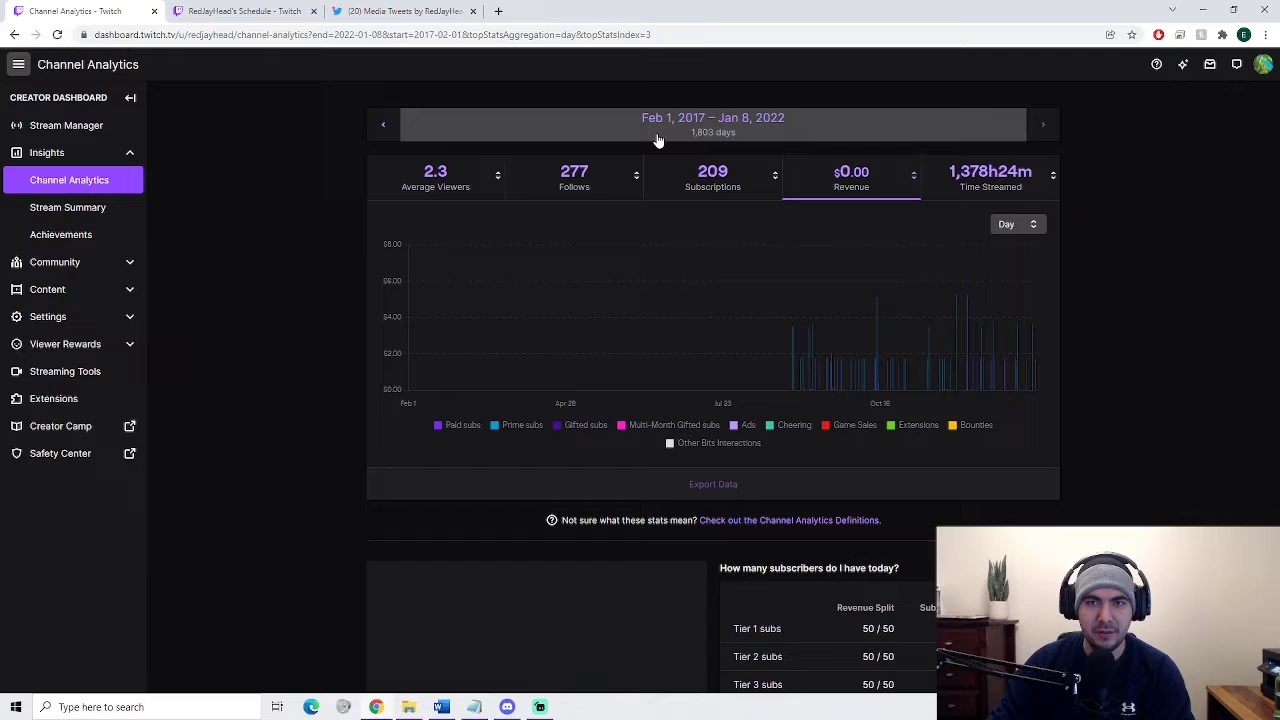
mouse_move(665, 140)
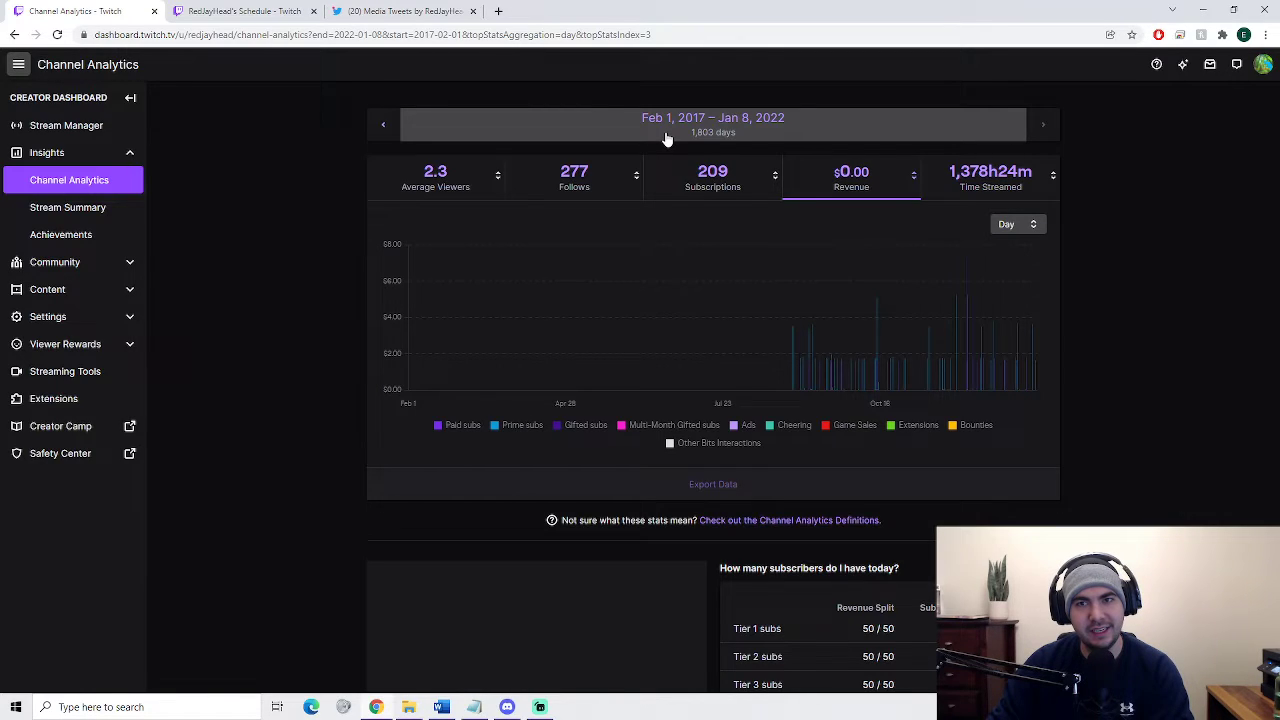
mouse_move(785, 133)
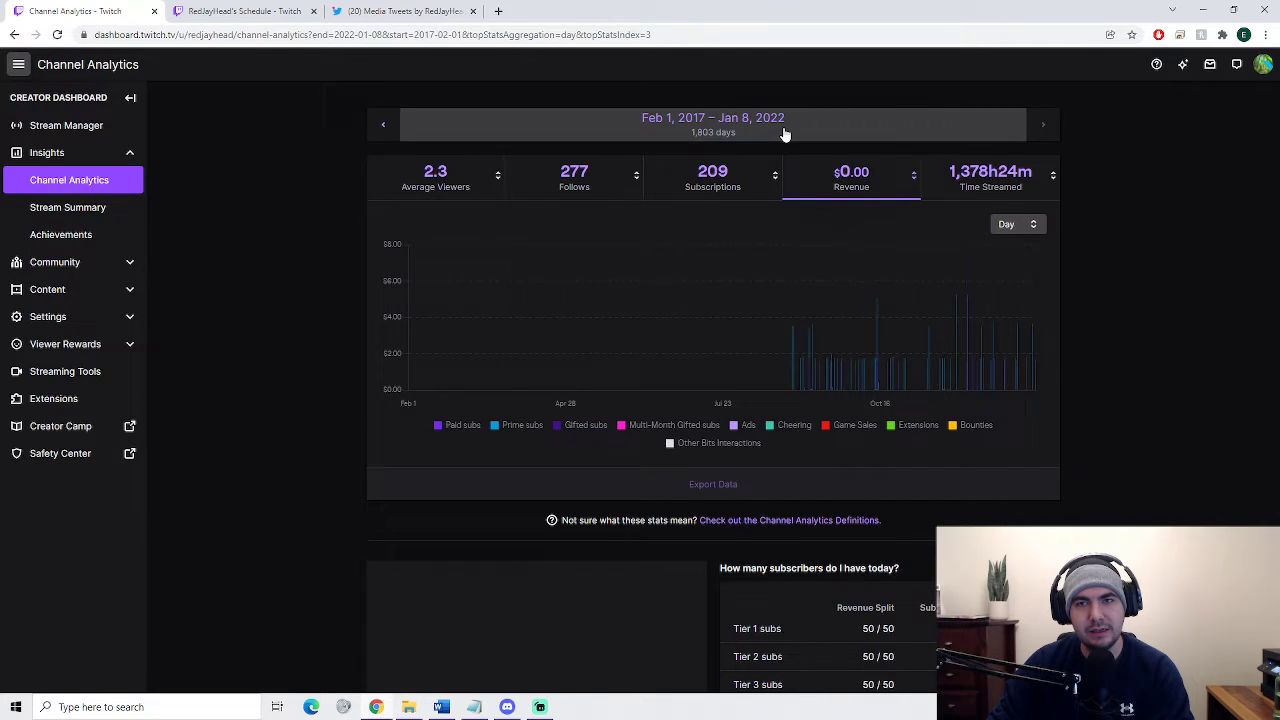
click(712, 124)
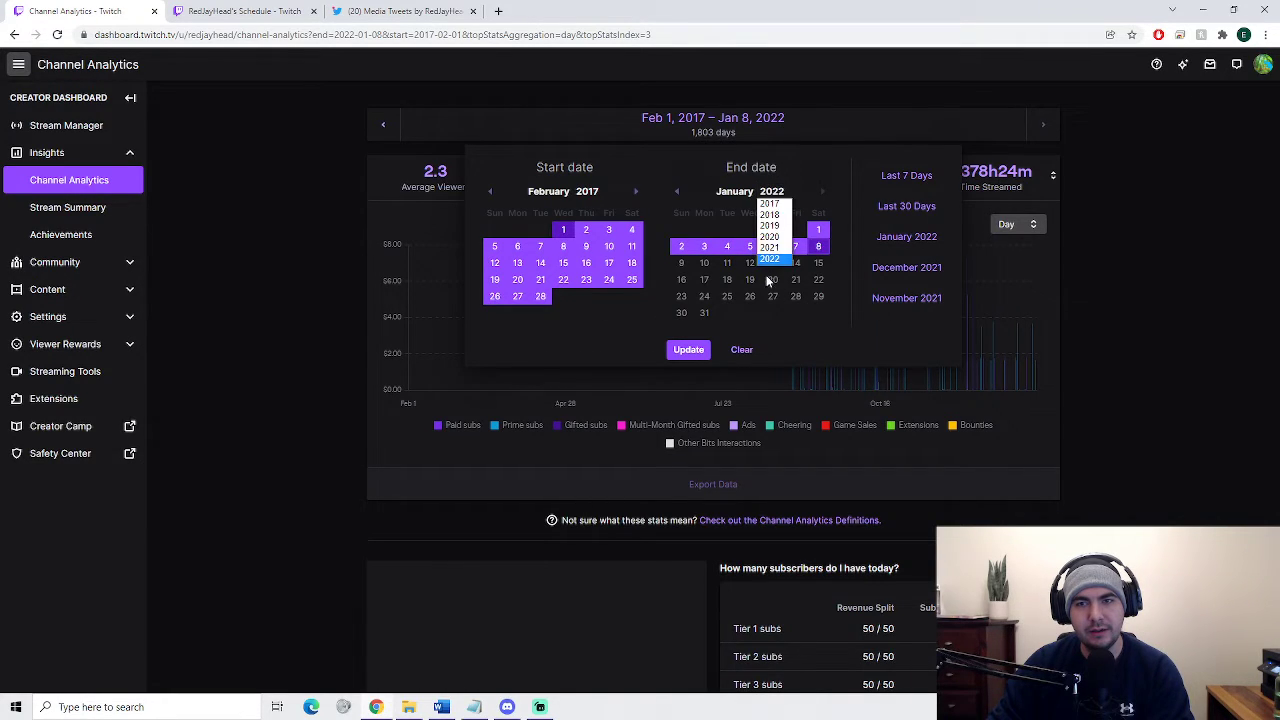
click(769, 214)
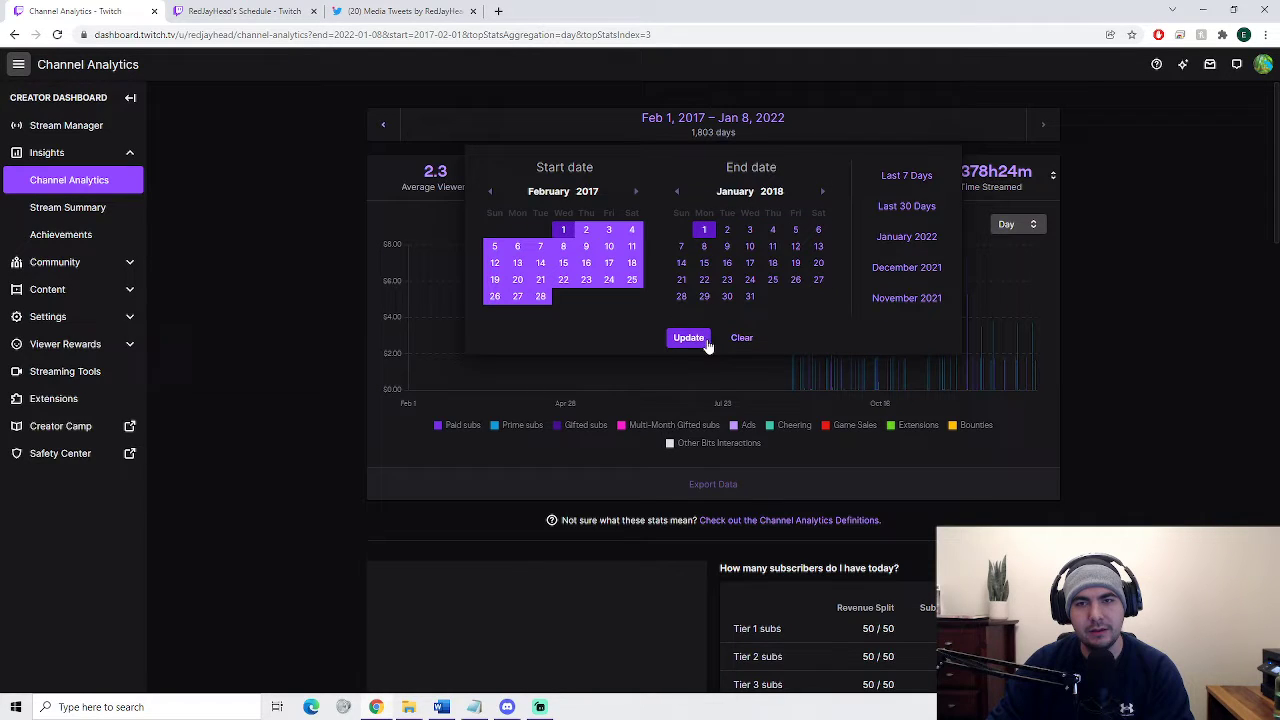
click(689, 337)
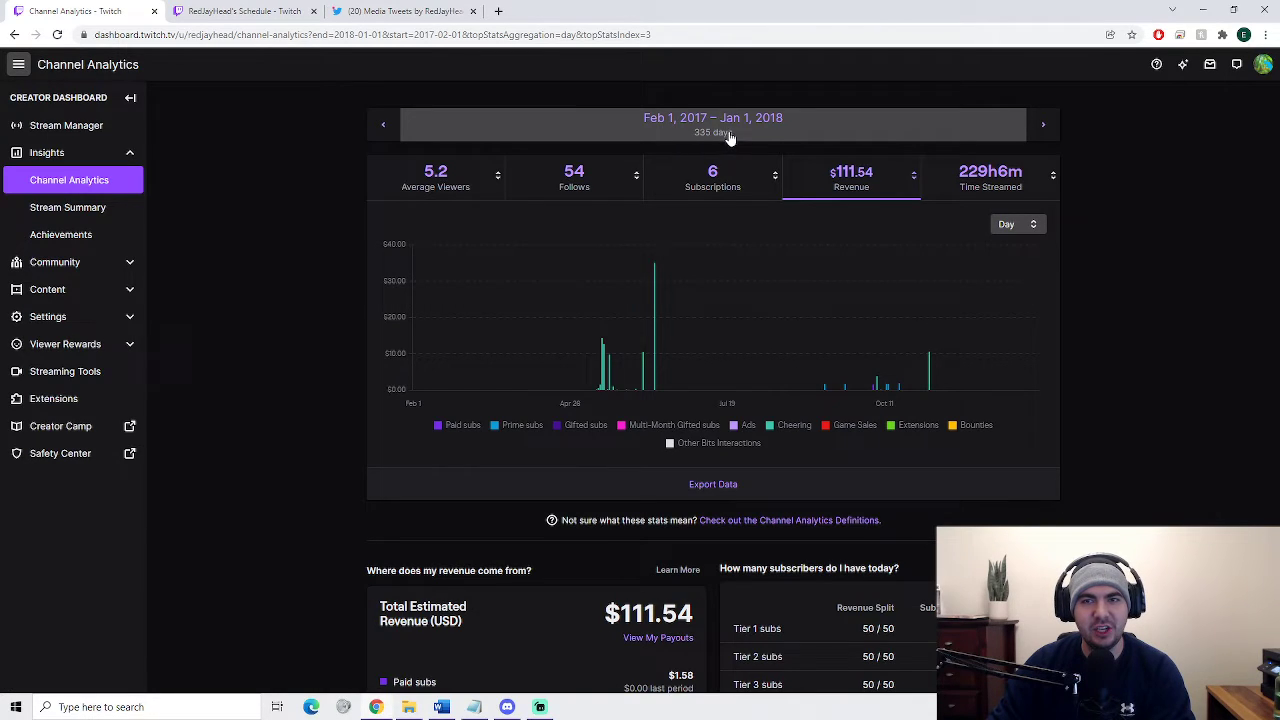
mouse_move(1272, 159)
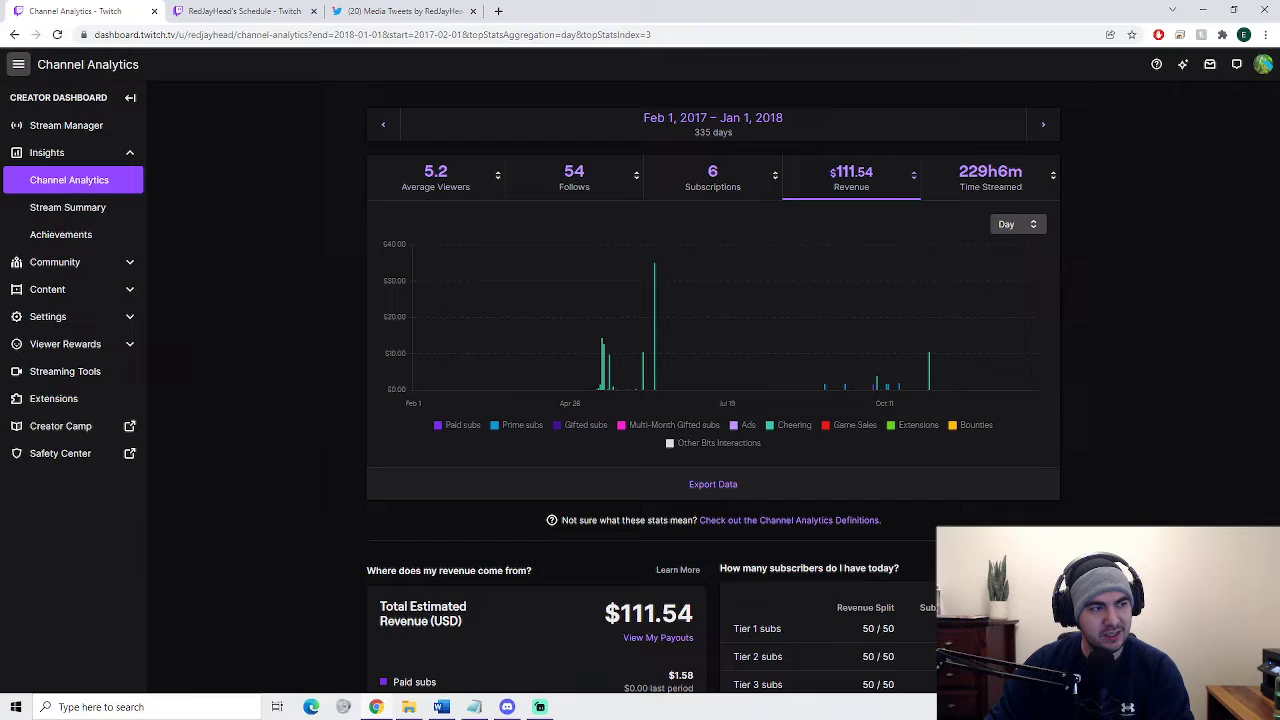
mouse_move(253, 397)
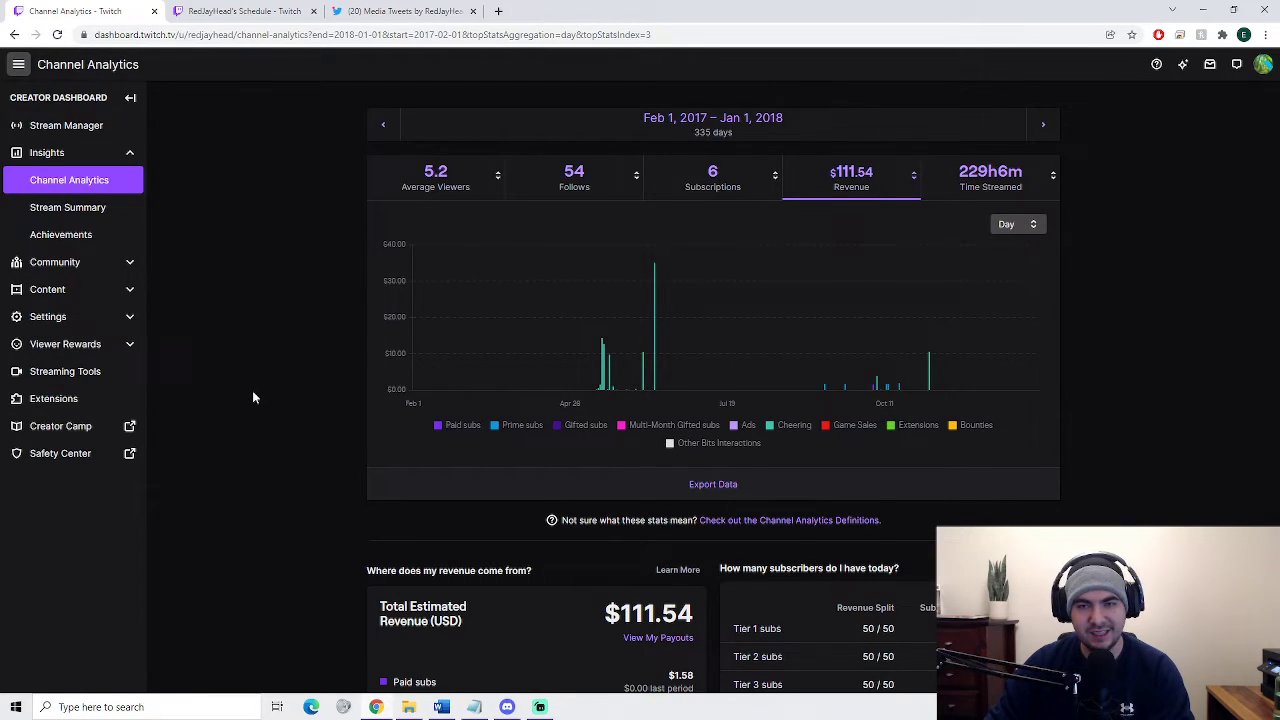
mouse_move(345, 394)
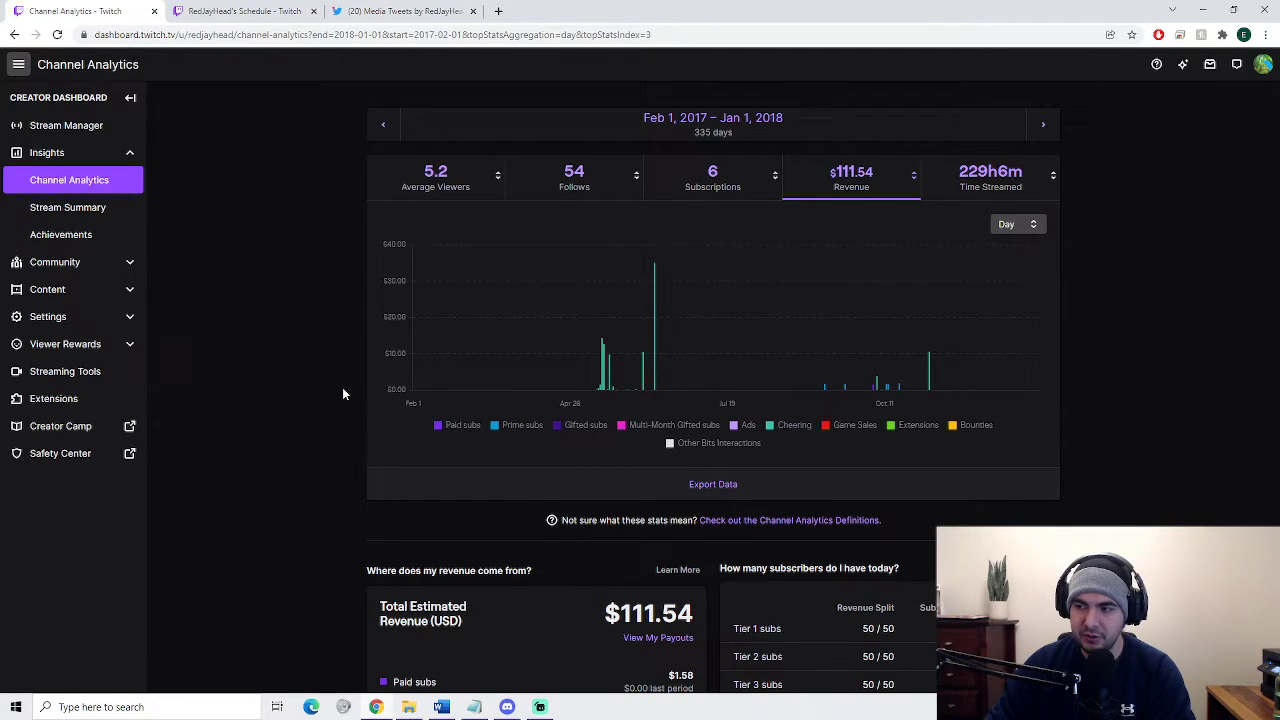
mouse_move(332, 389)
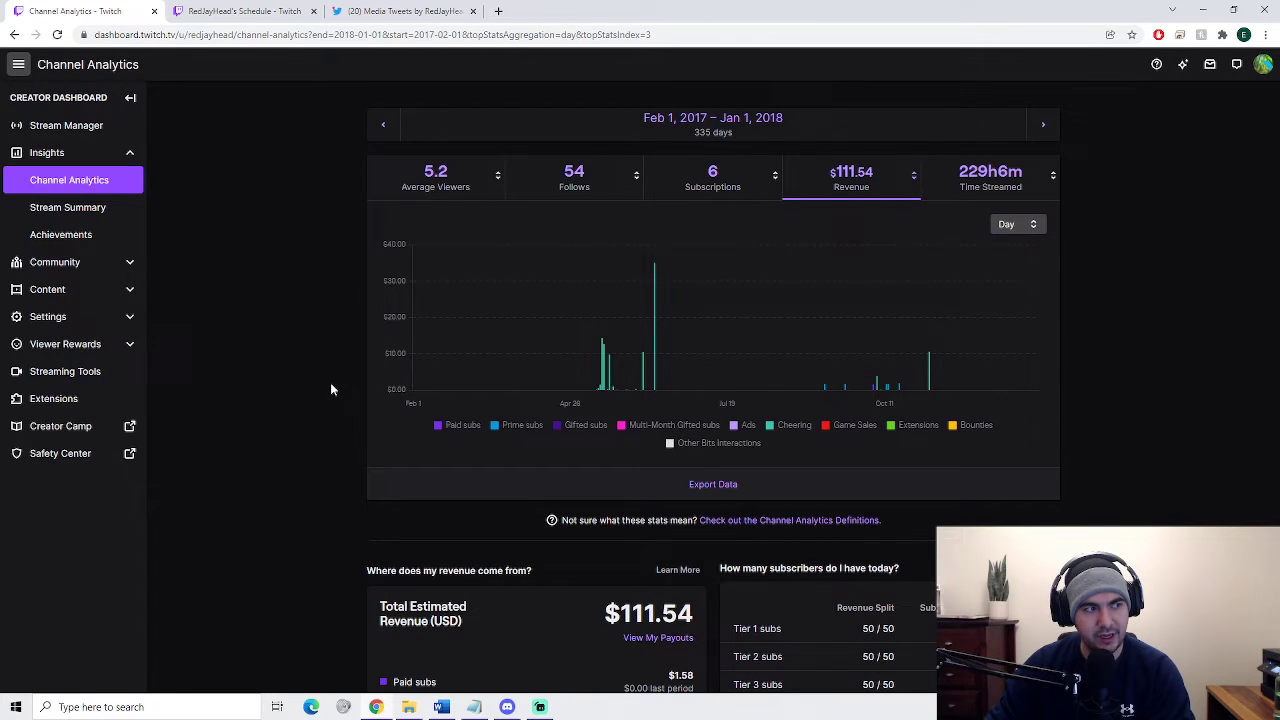
mouse_move(343, 350)
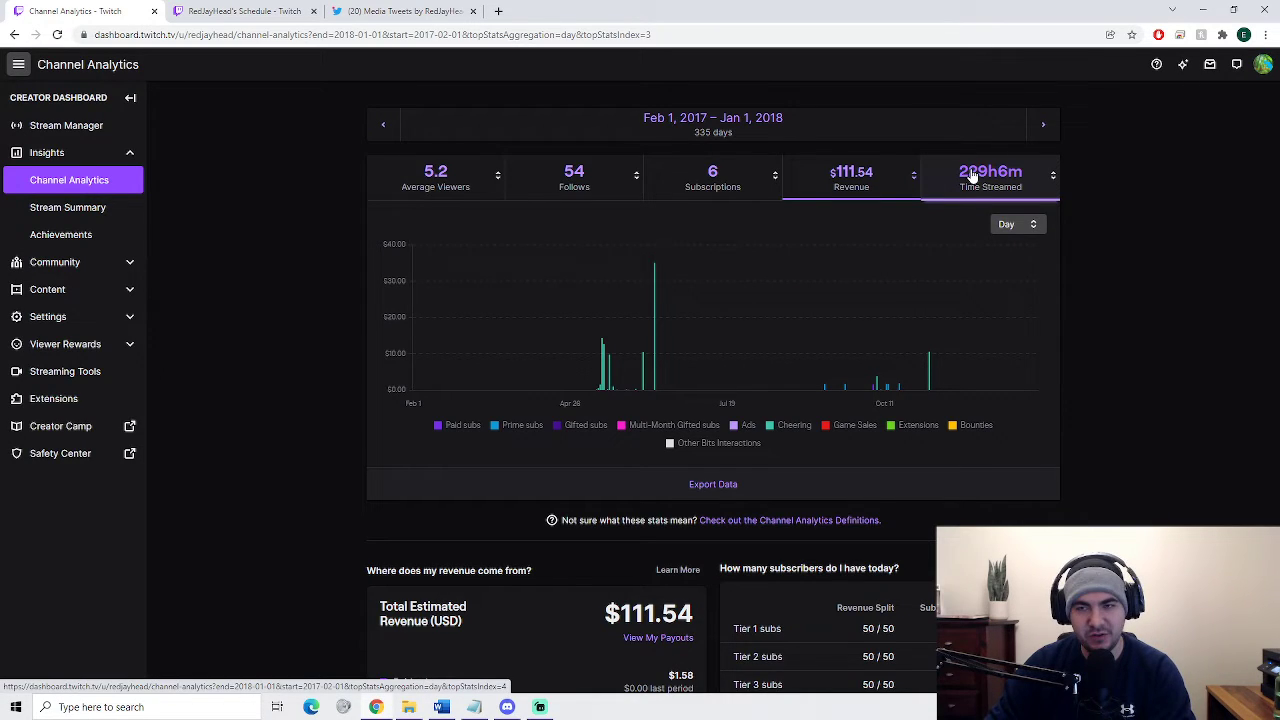
mouse_move(990, 186)
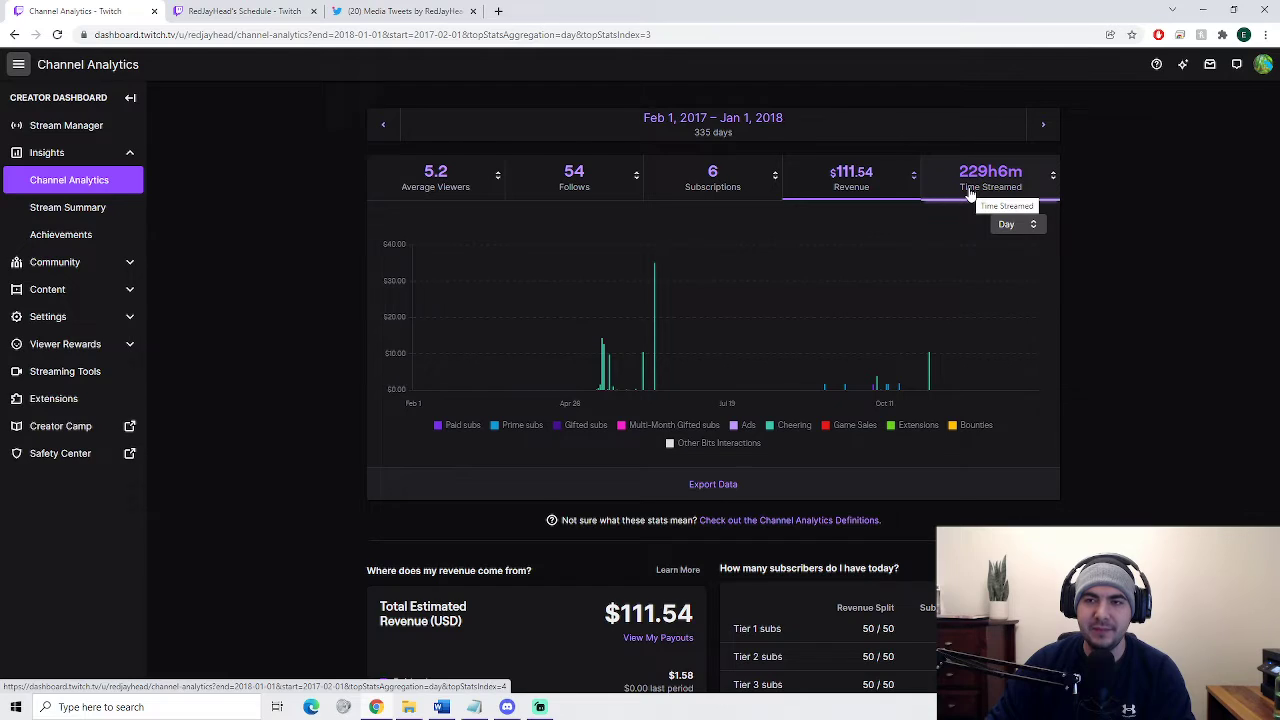
mouse_move(1003, 399)
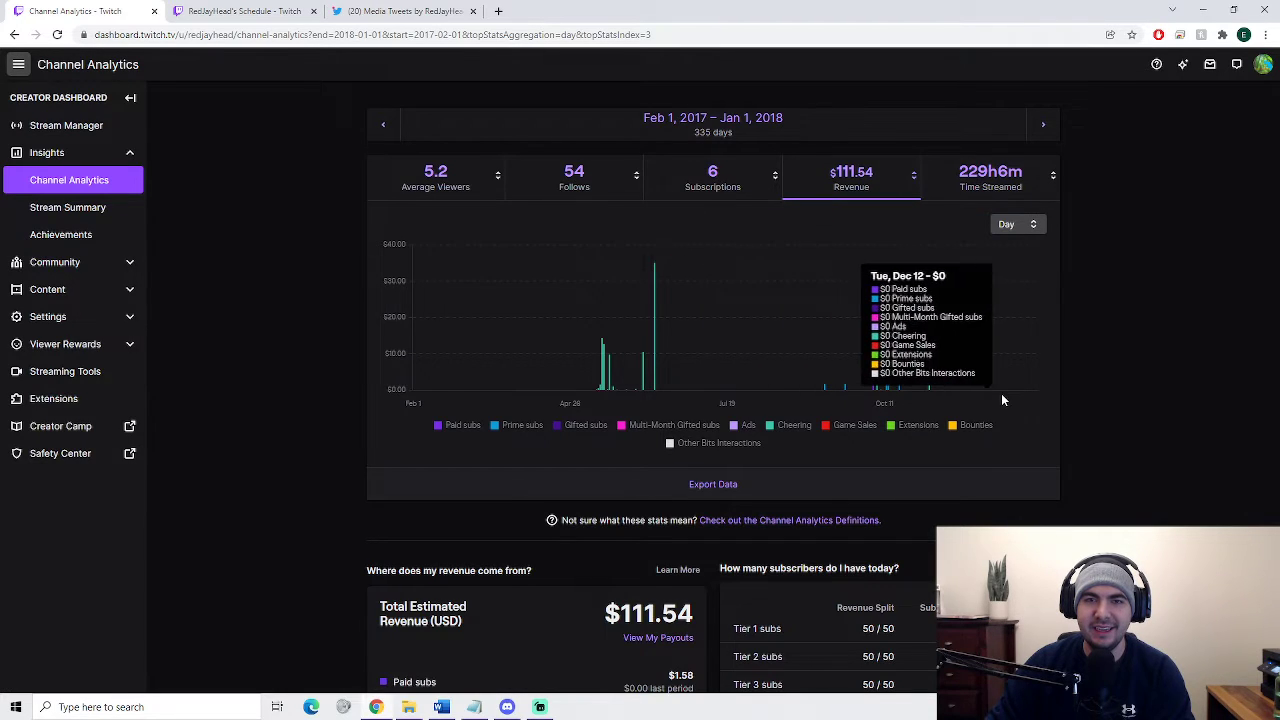
mouse_move(1165, 391)
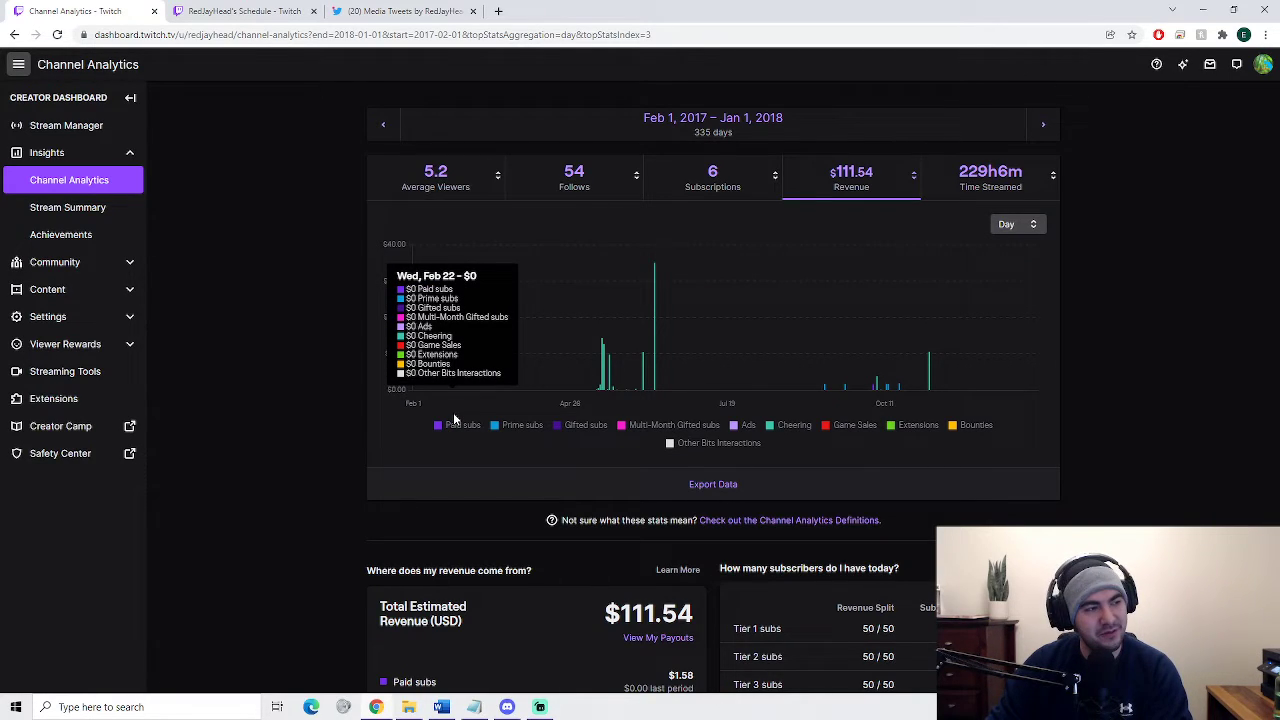
mouse_move(317, 357)
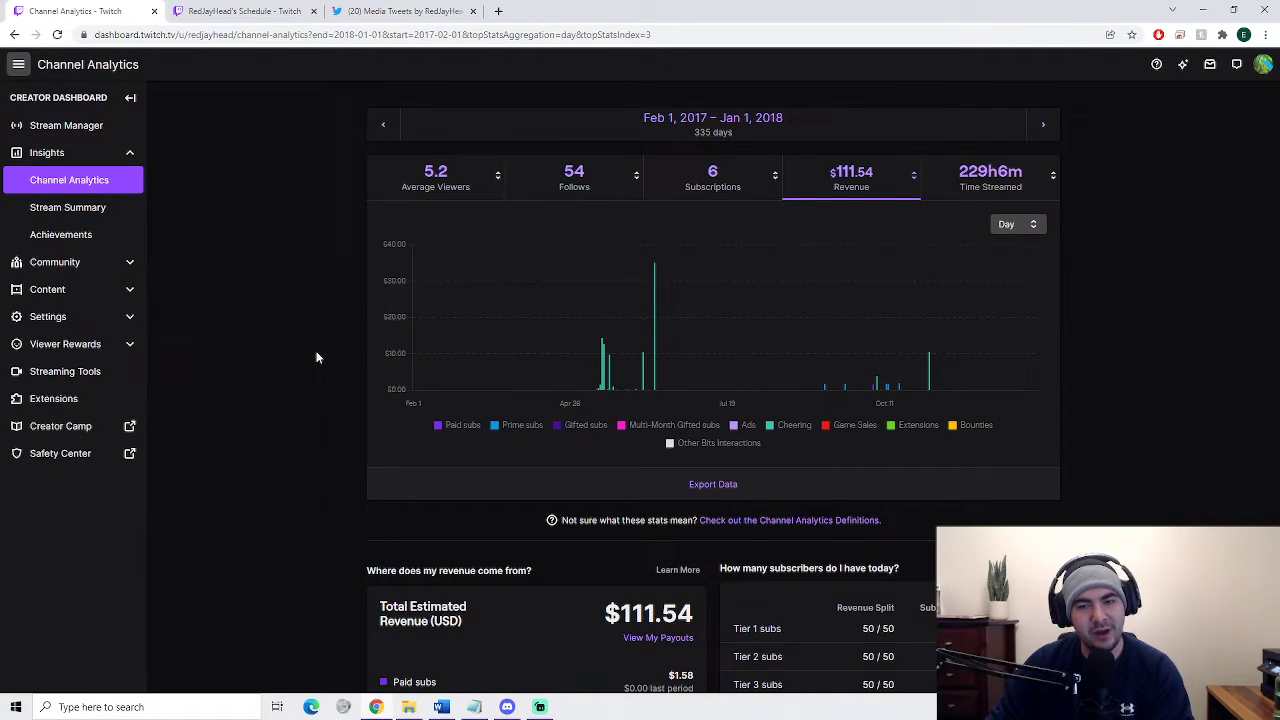
mouse_move(897, 195)
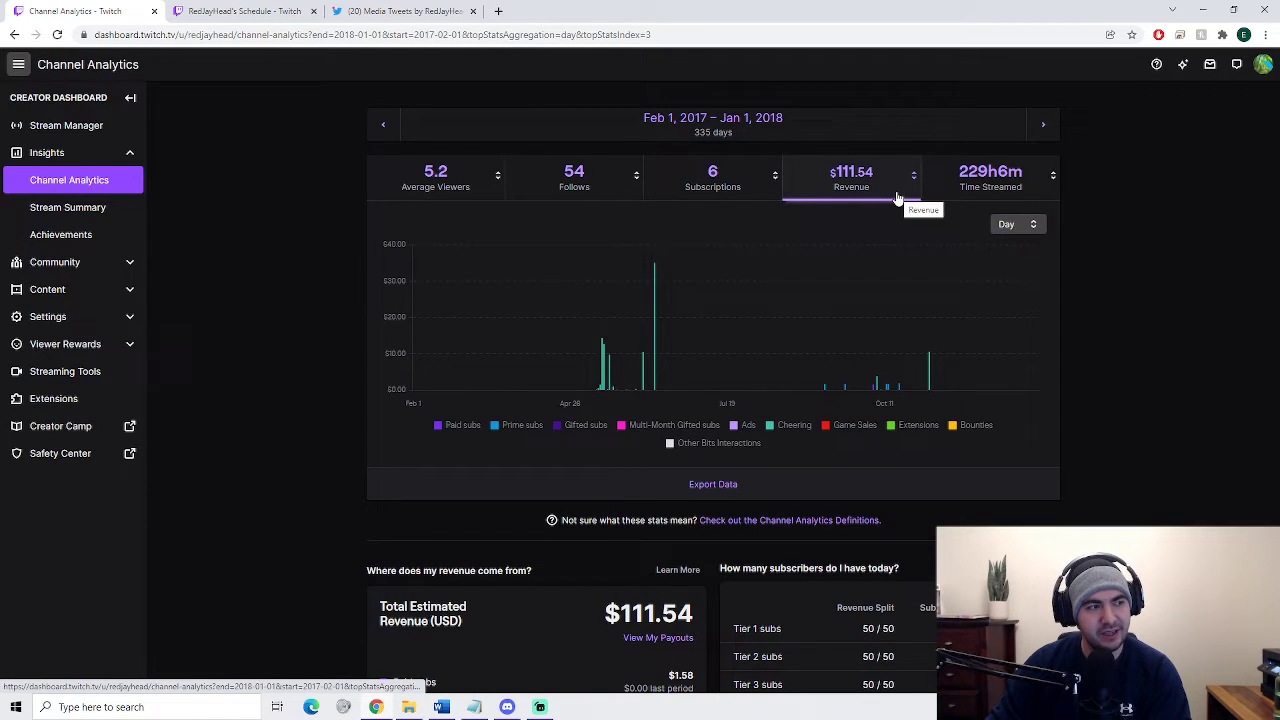
Chart revenue for Feb 1, 2017 – Jan 1, 2018, totalling $111.54.
click(990, 178)
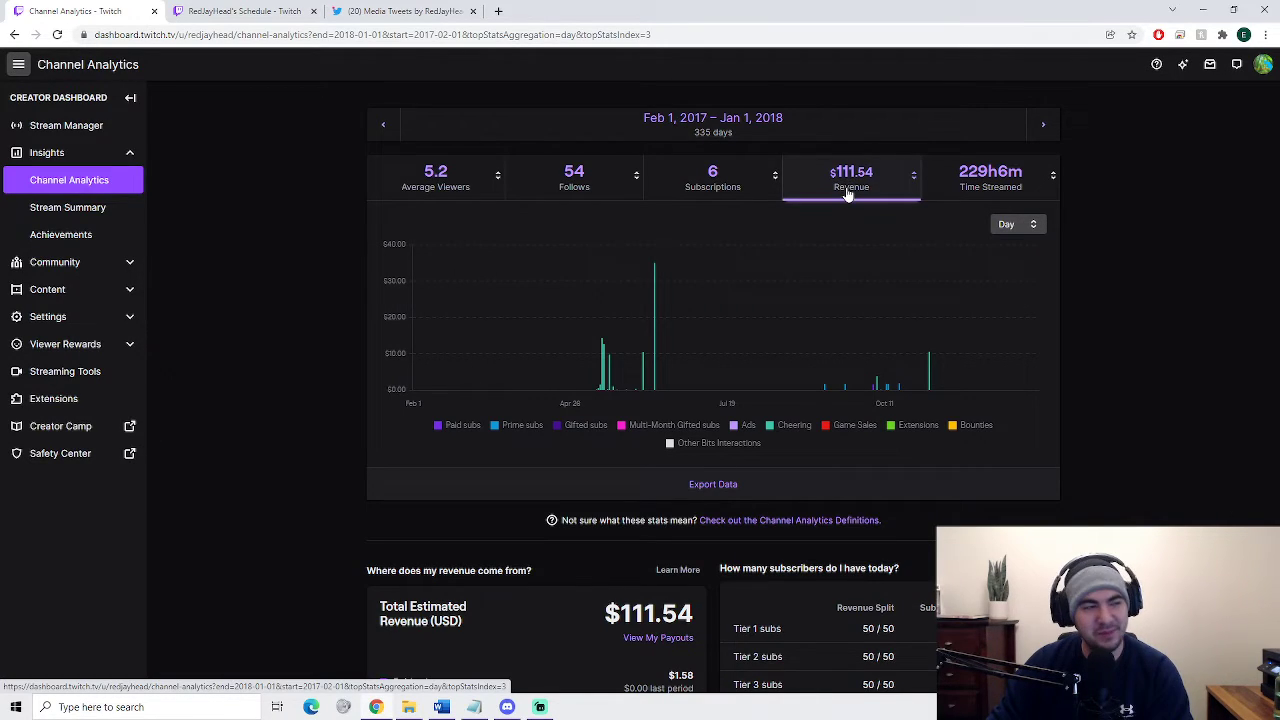
mouse_move(851, 195)
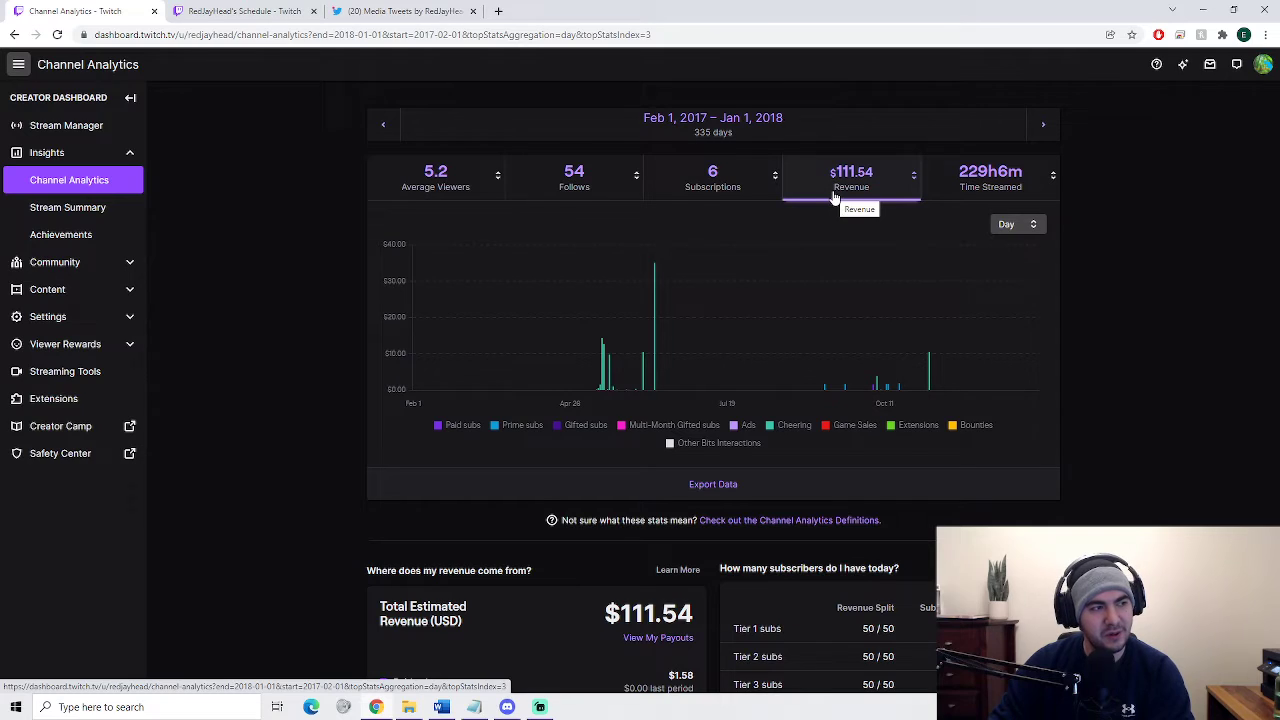
mouse_move(435, 203)
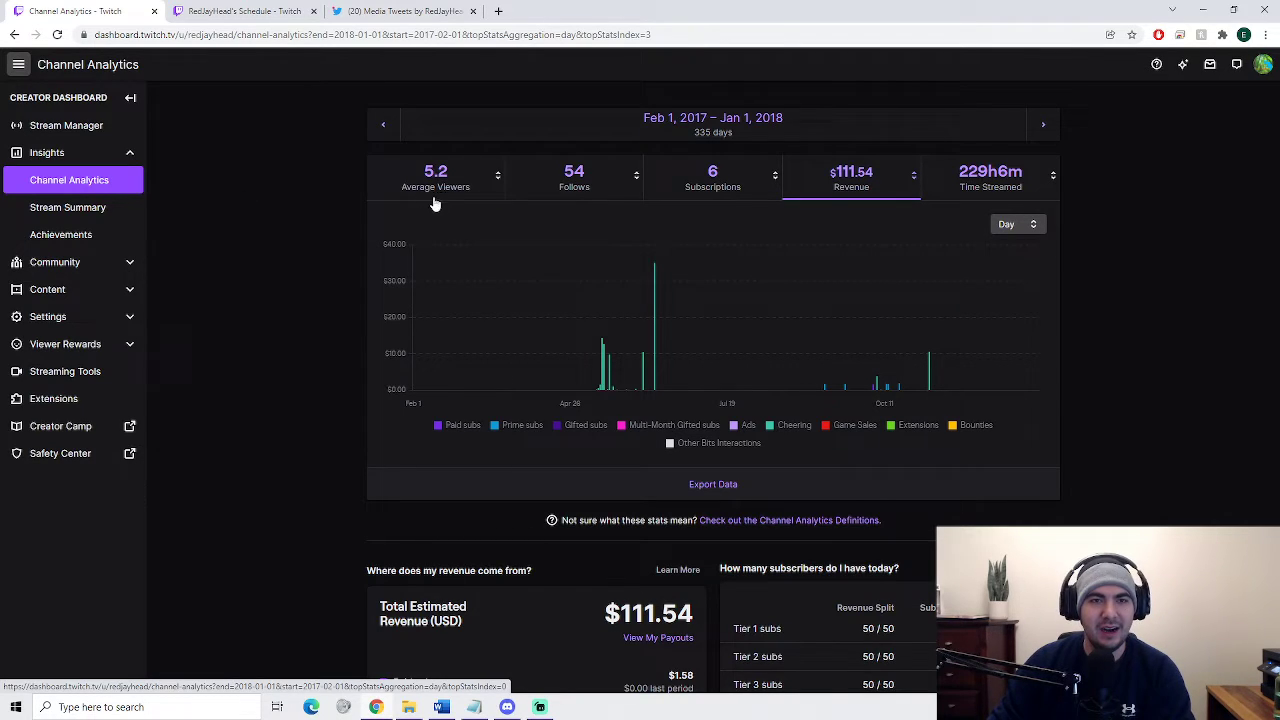
click(435, 178)
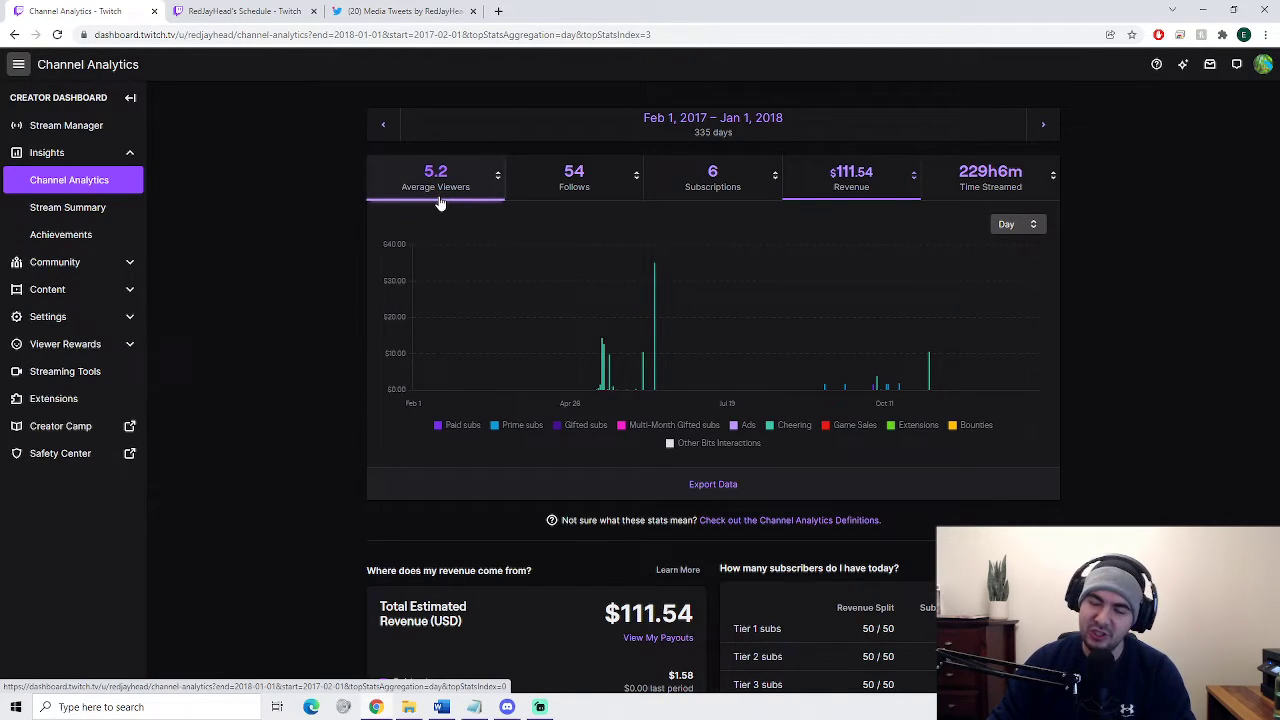
Set the analytics range to Feb 1, 2021 – Jan 1, 2022 and update.
click(712, 118)
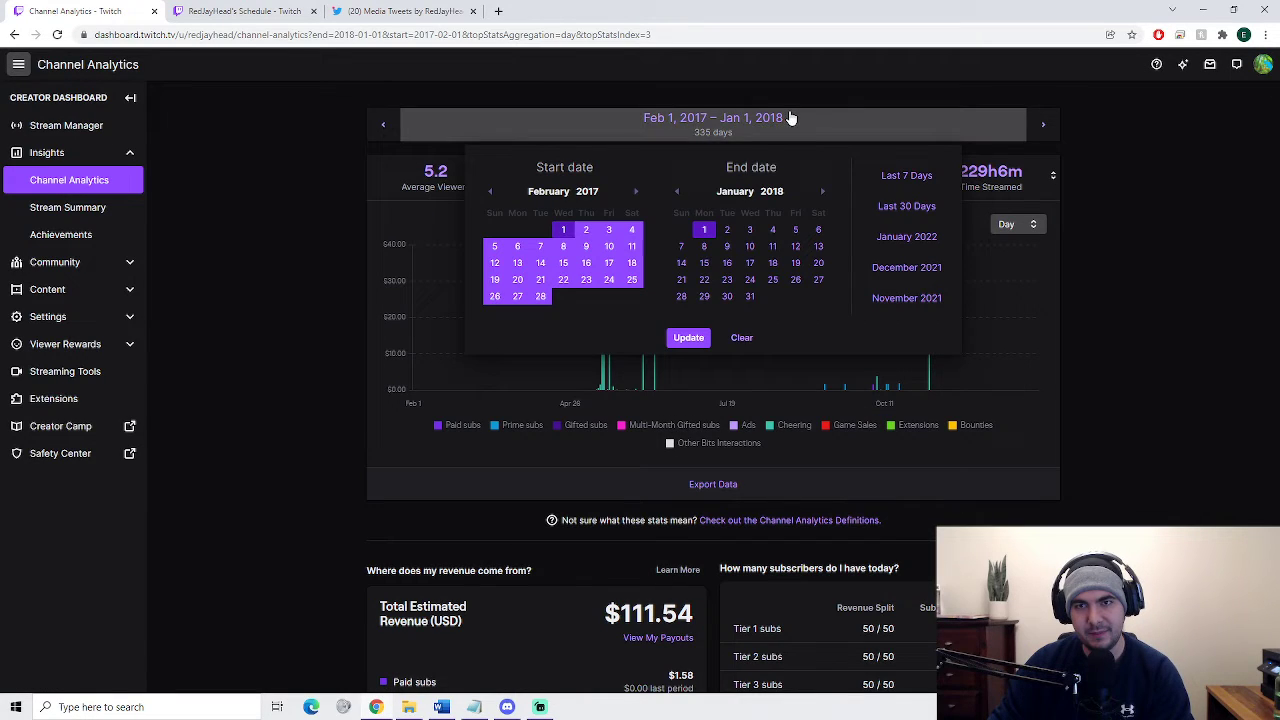
click(636, 191)
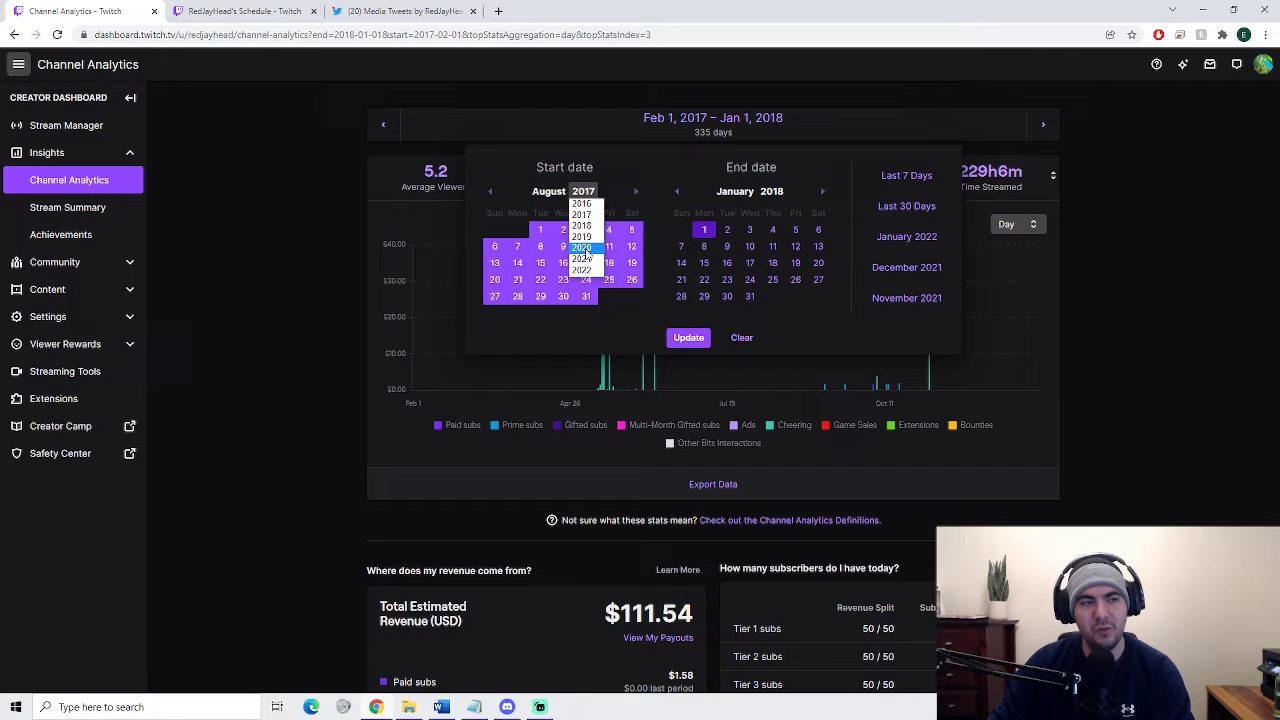
click(582, 247)
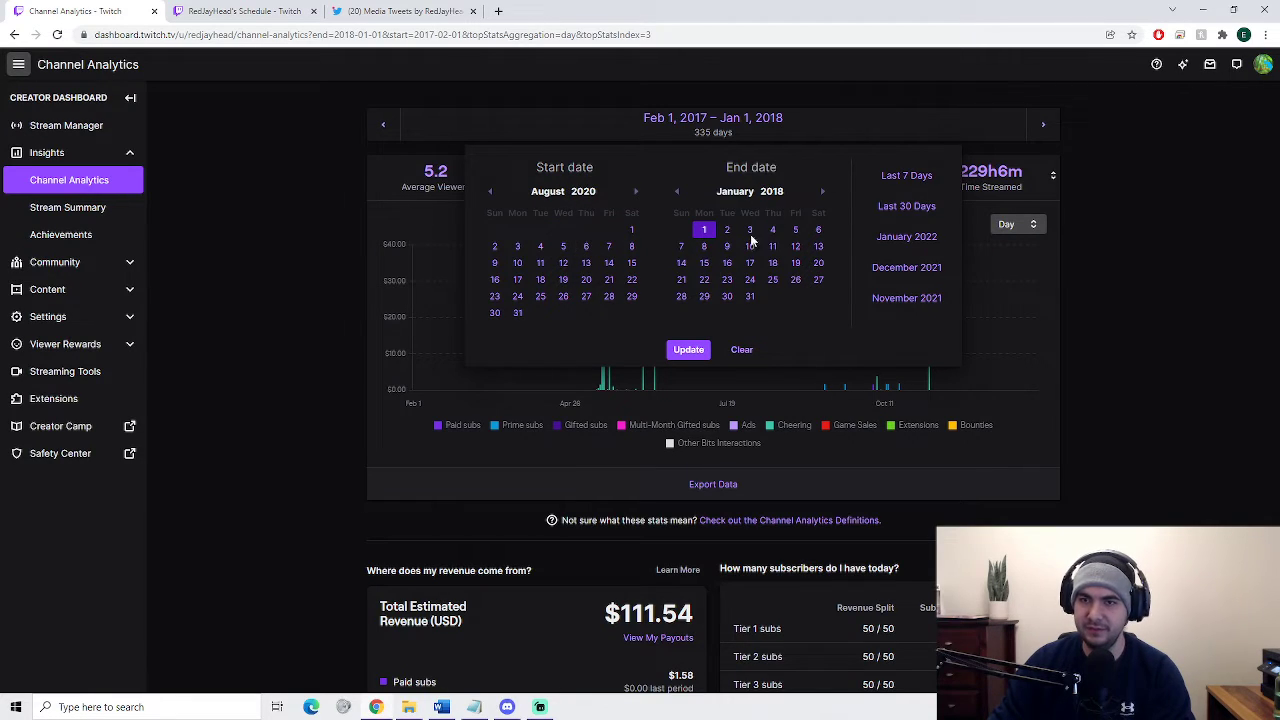
click(771, 191)
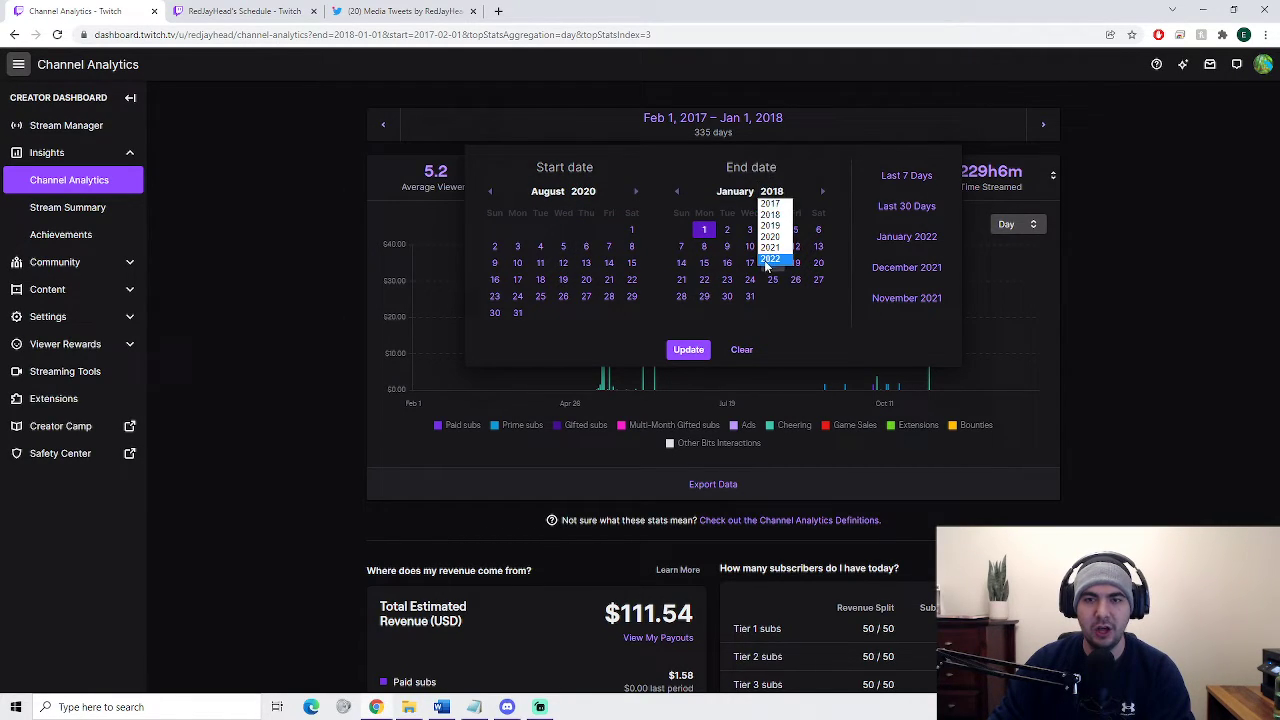
click(770, 258)
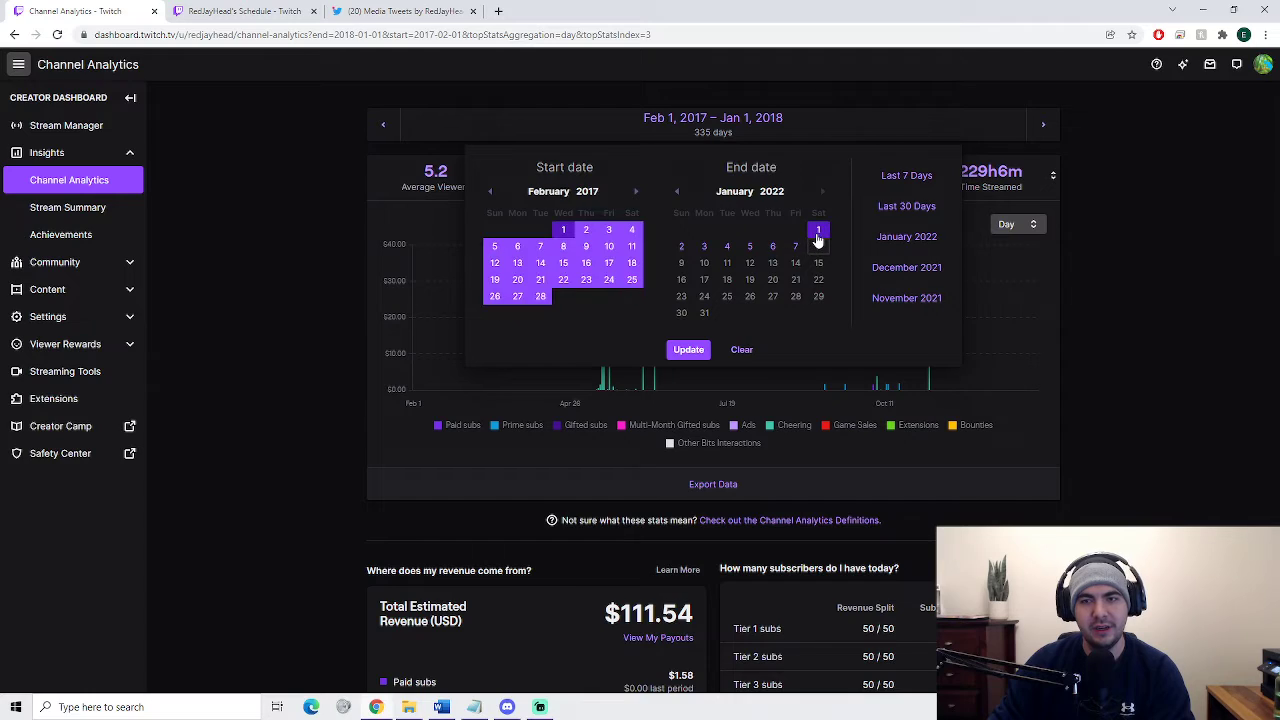
click(587, 191)
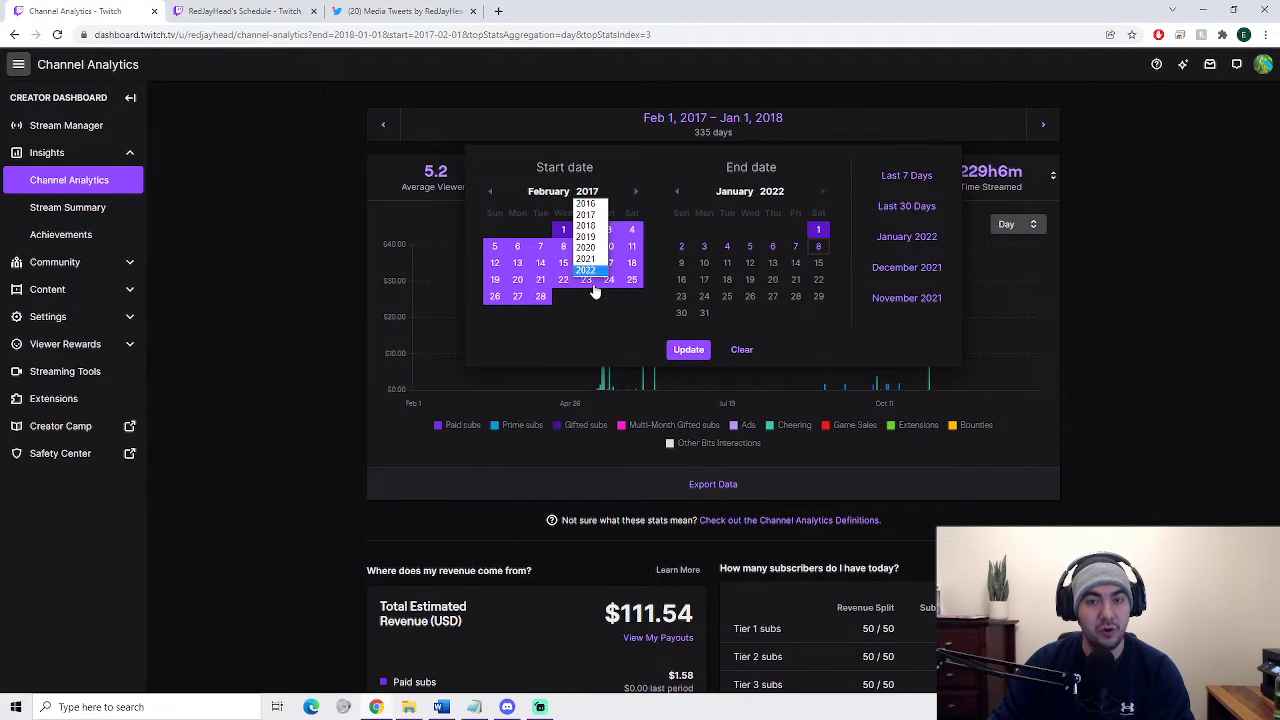
click(586, 271)
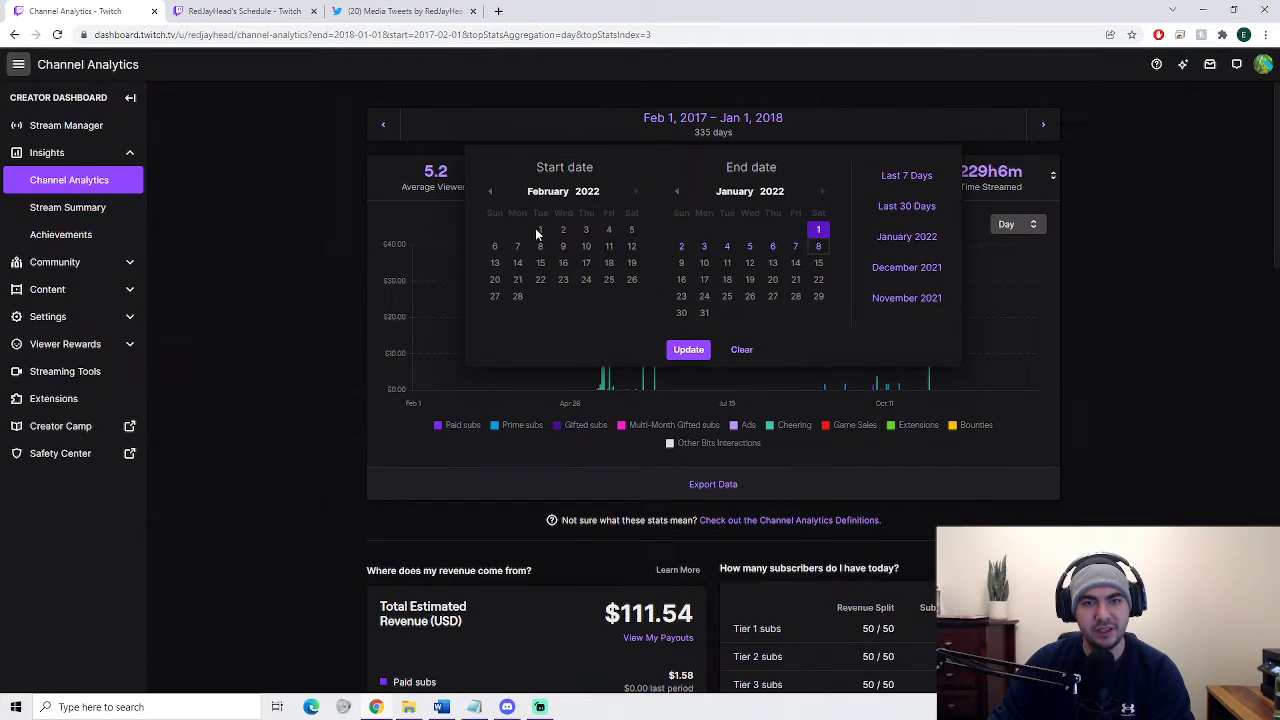
click(490, 191)
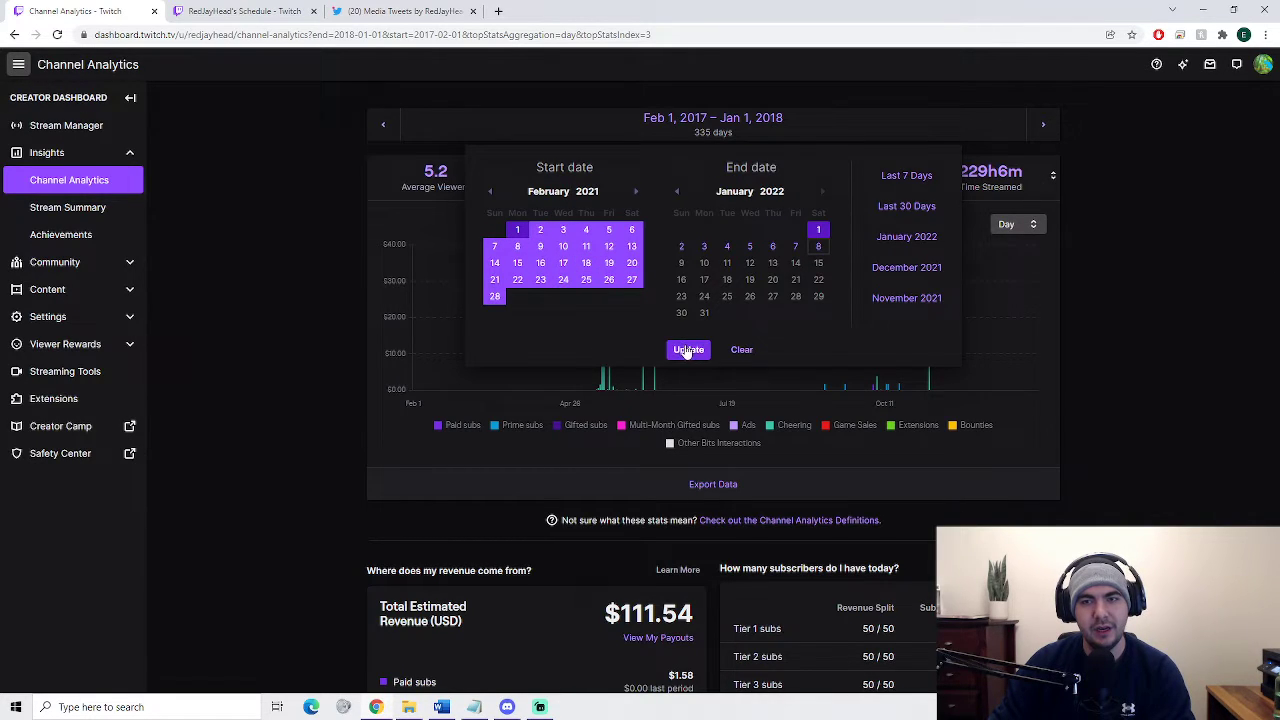
click(688, 349)
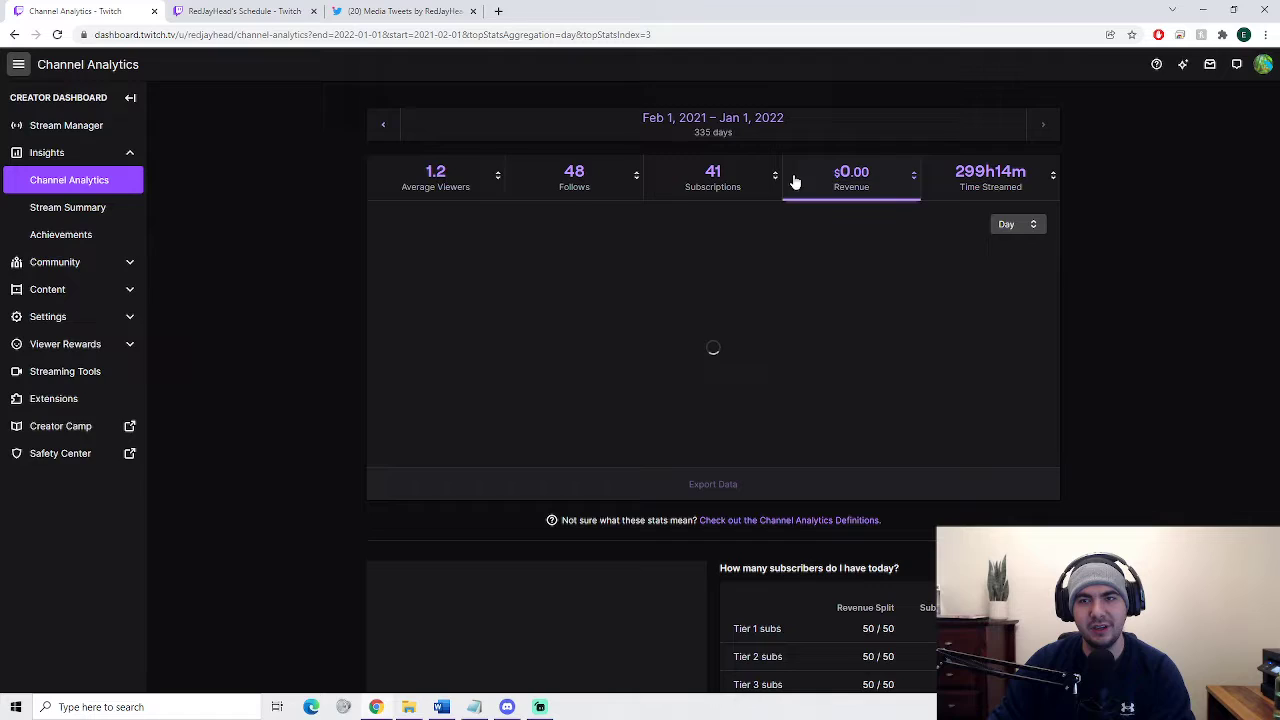
Review the $71.64 revenue chart, then switch to the channel's Twitter media page.
click(851, 177)
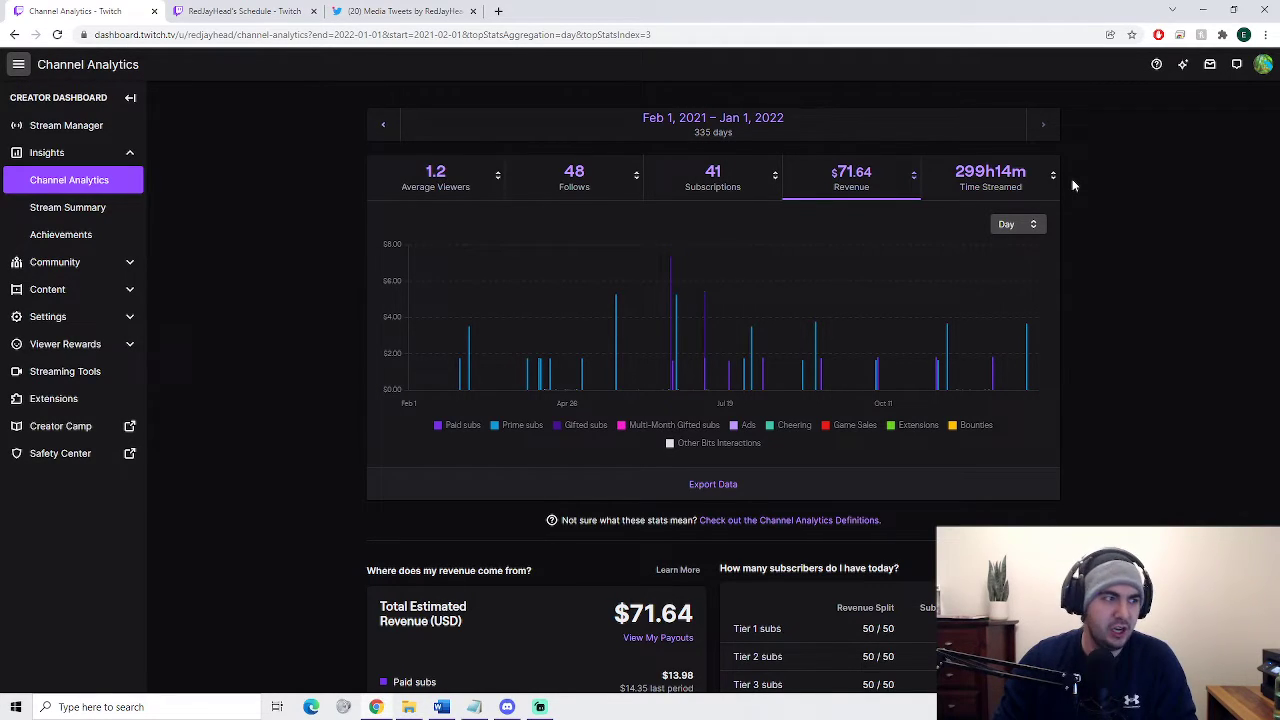
click(400, 11)
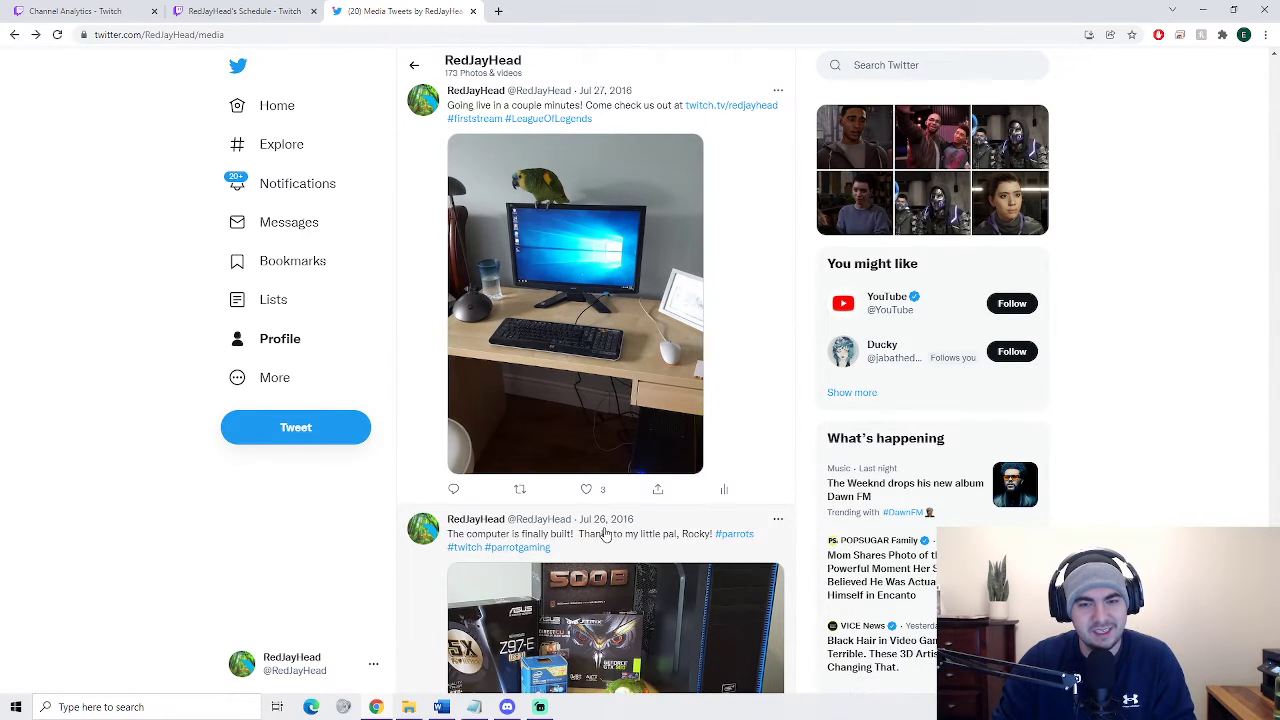
mouse_move(606, 519)
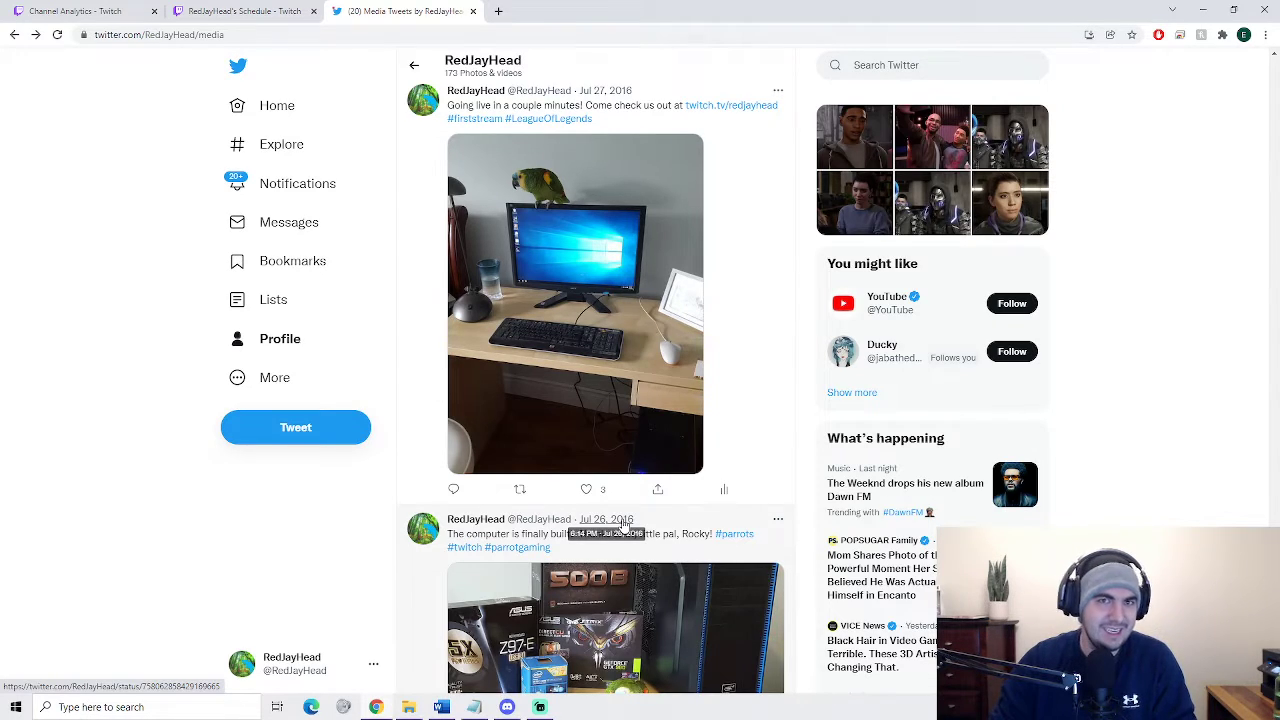
Return from Twitter's July 2016 media tweets to the Channel Analytics page.
click(75, 11)
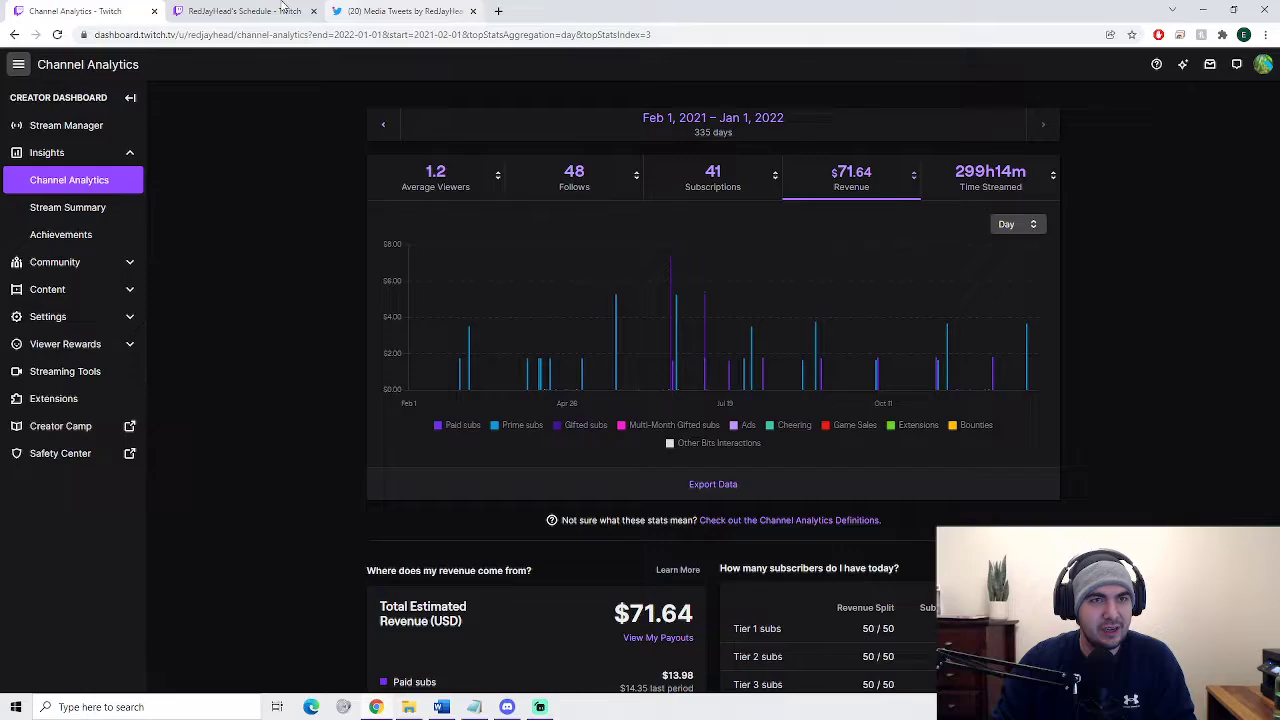
click(240, 11)
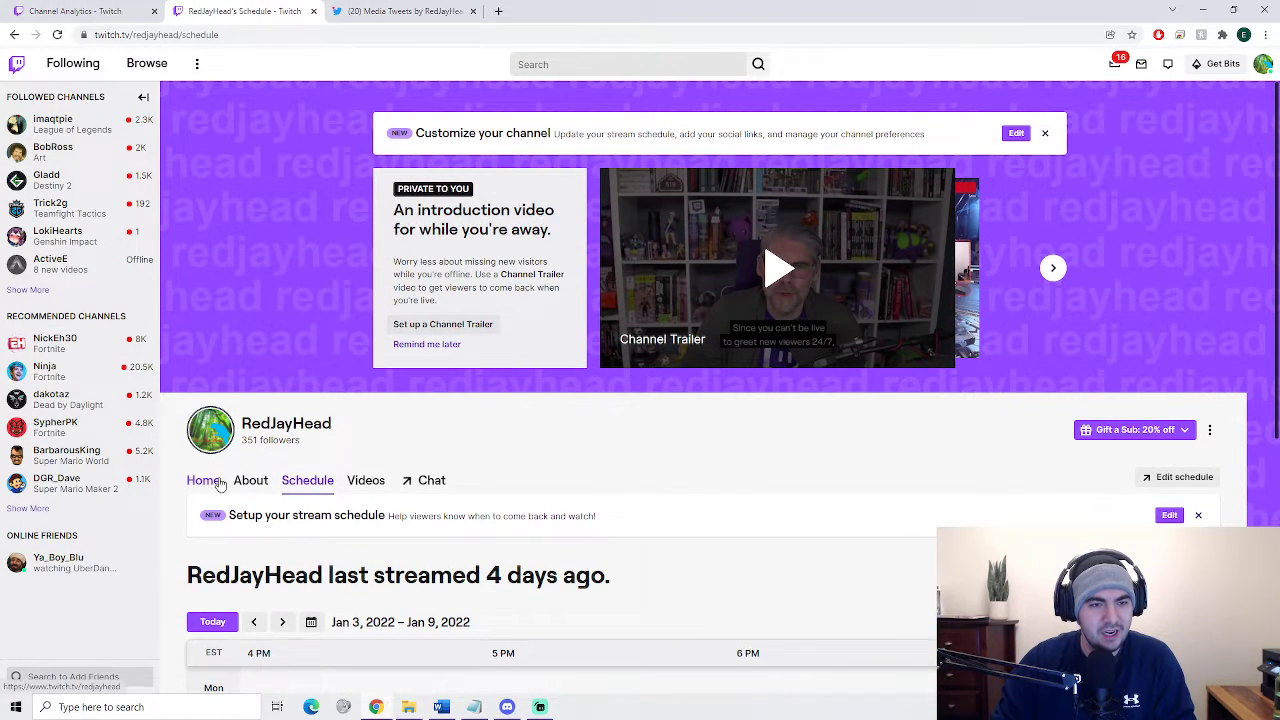
click(250, 480)
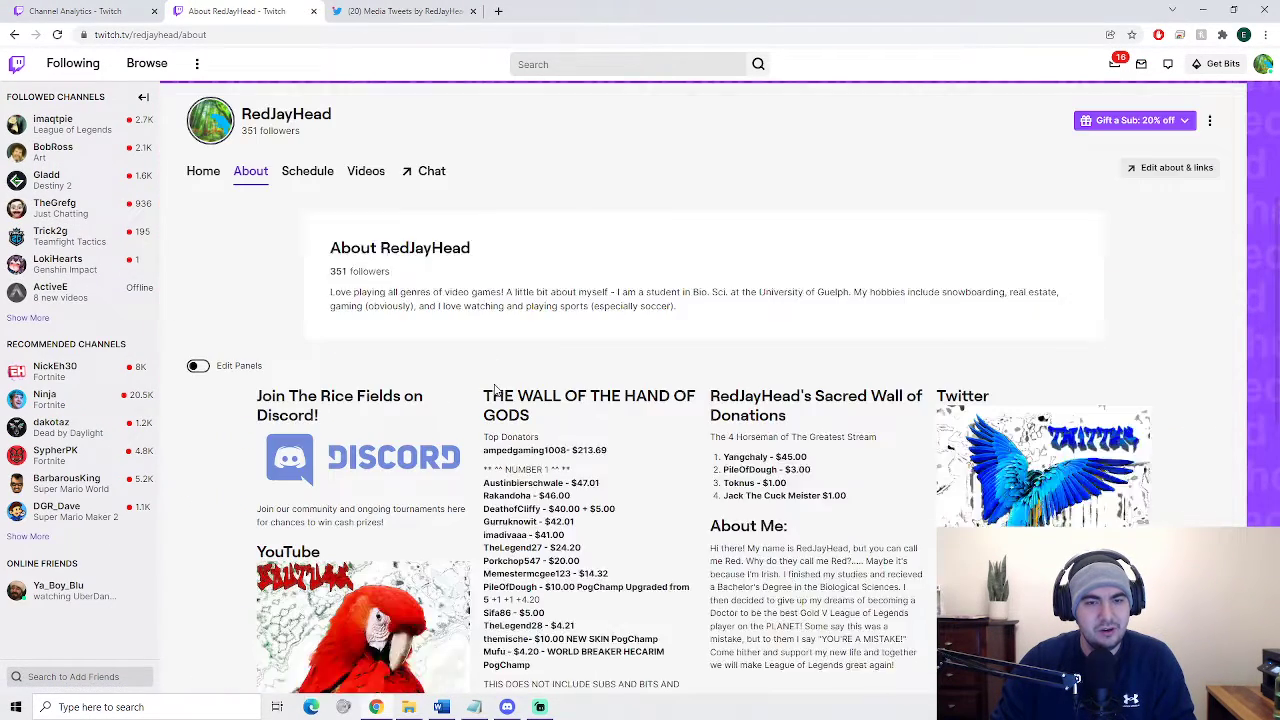
scroll(down, 3)
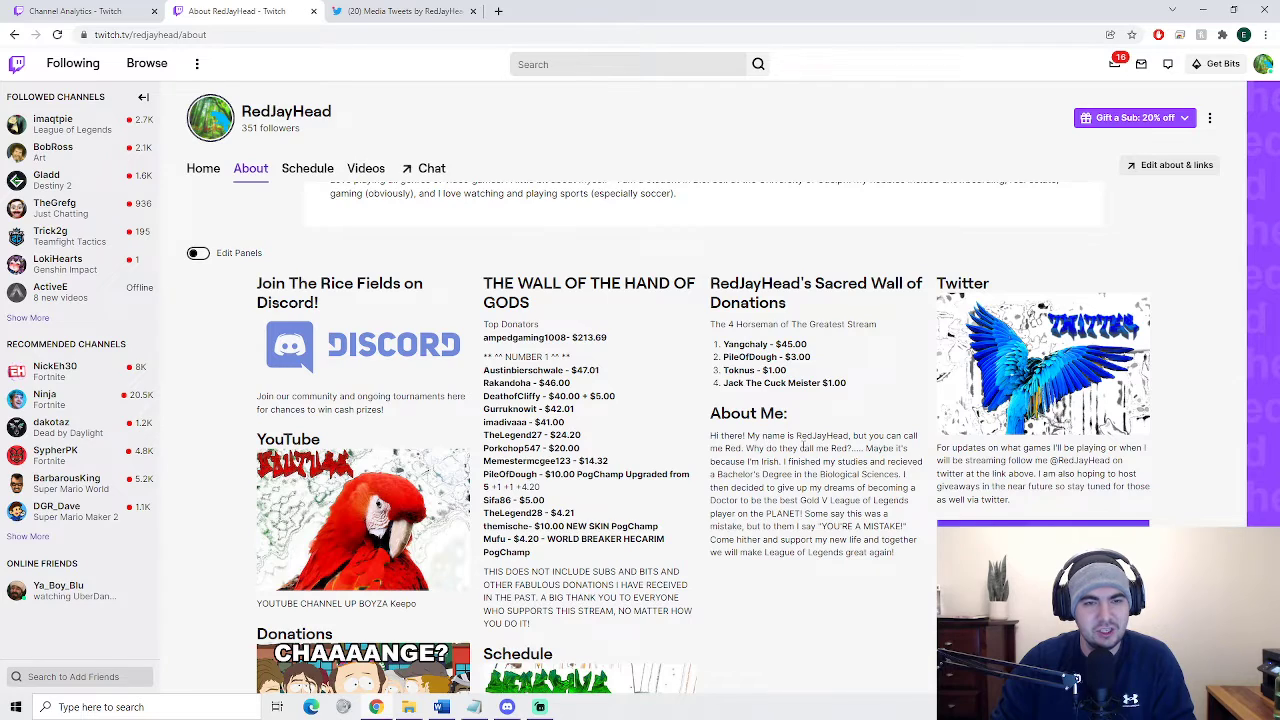
scroll(down, 3)
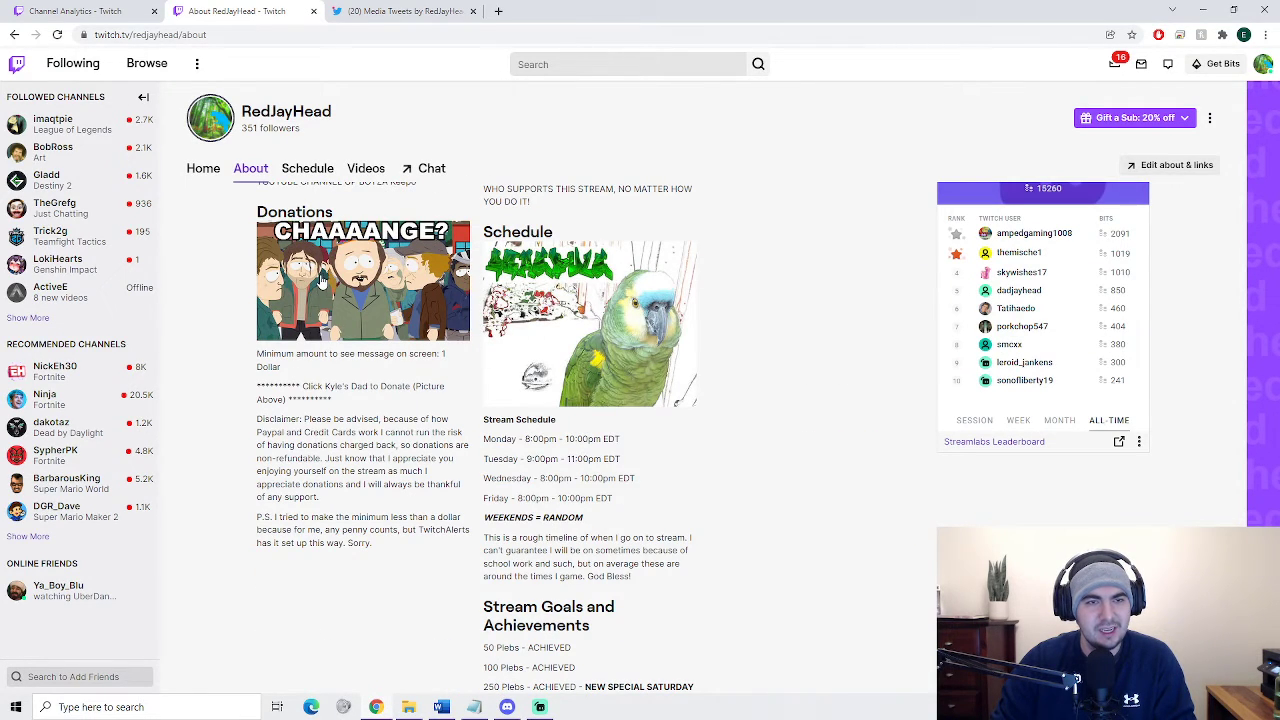
mouse_move(622, 330)
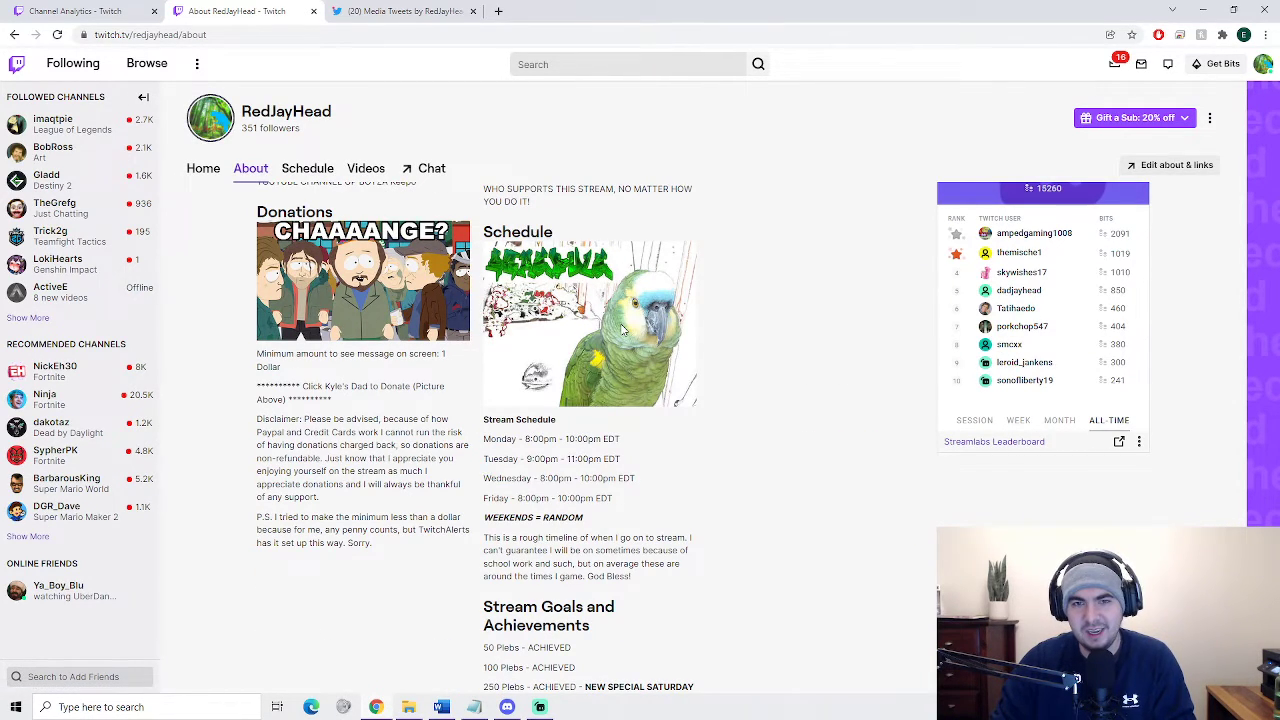
scroll(up, 3)
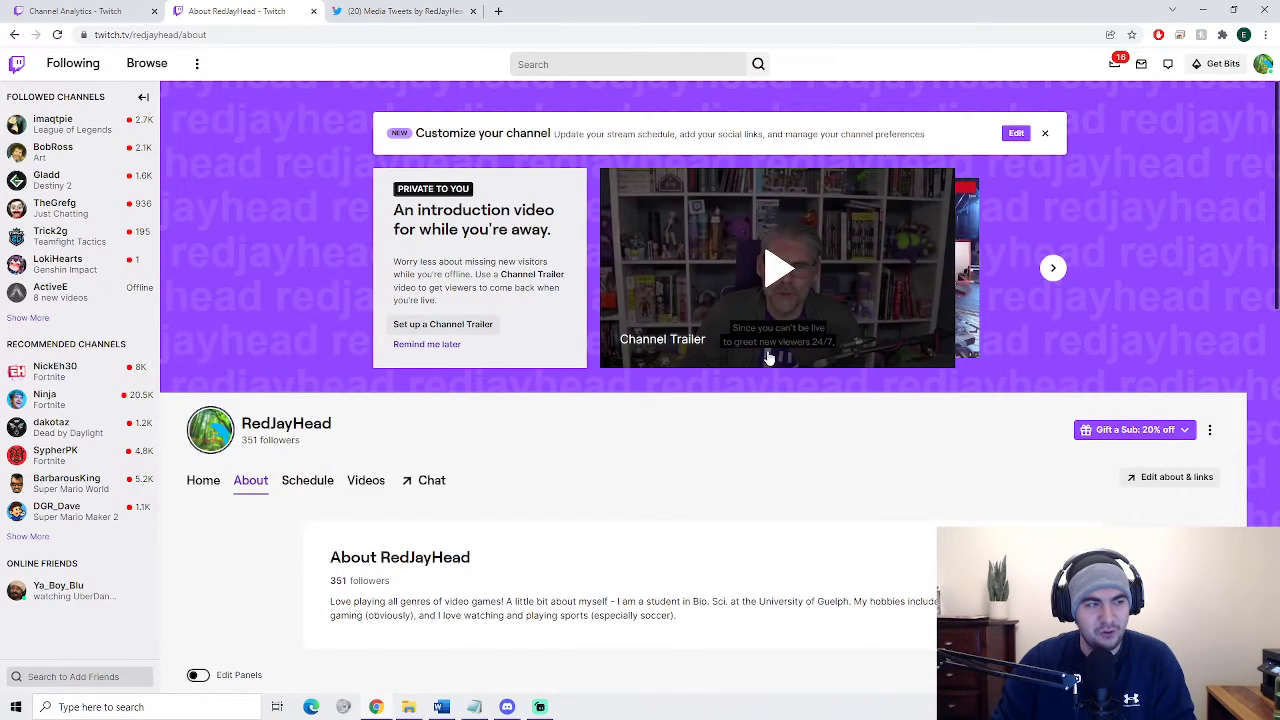
click(80, 11)
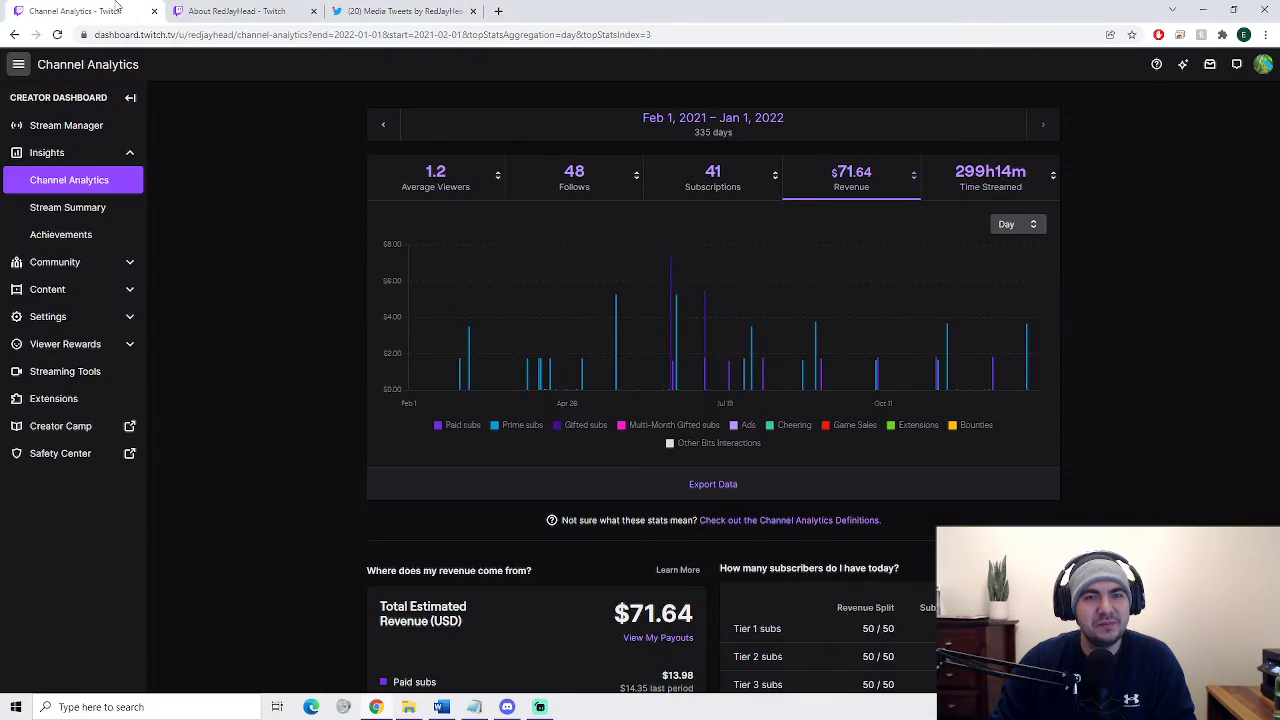
mouse_move(1025, 375)
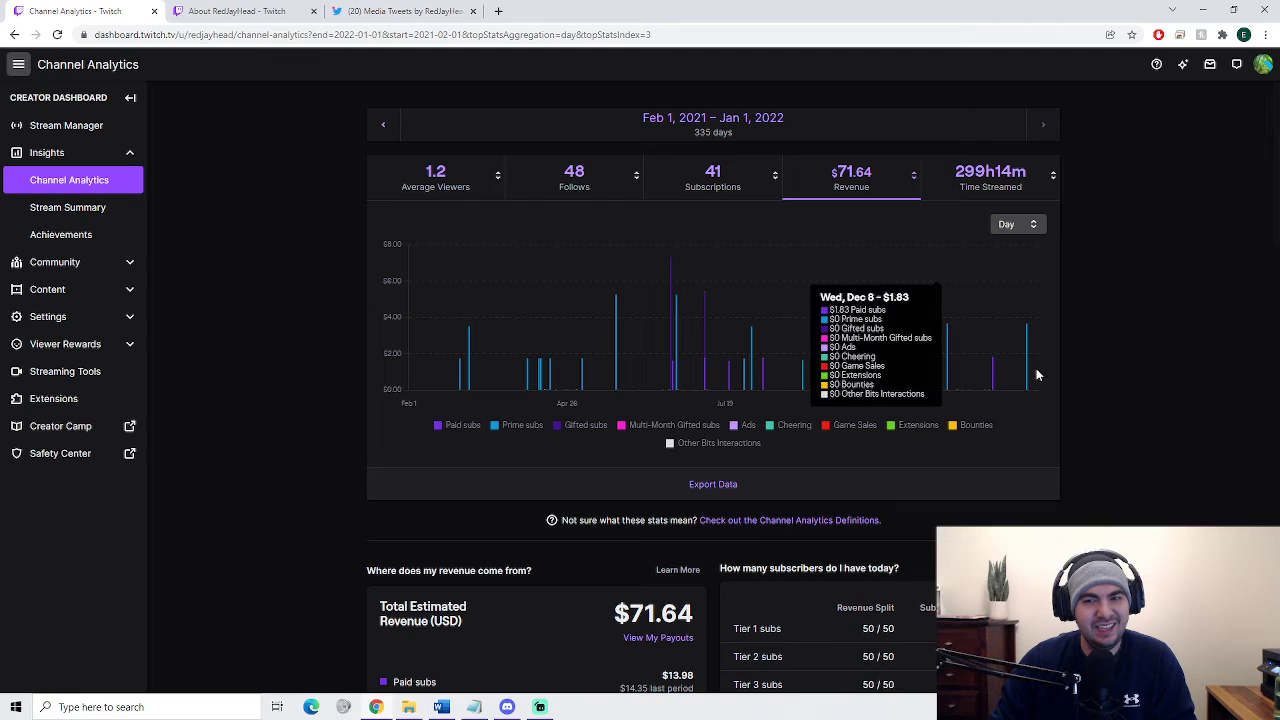
mouse_move(1230, 370)
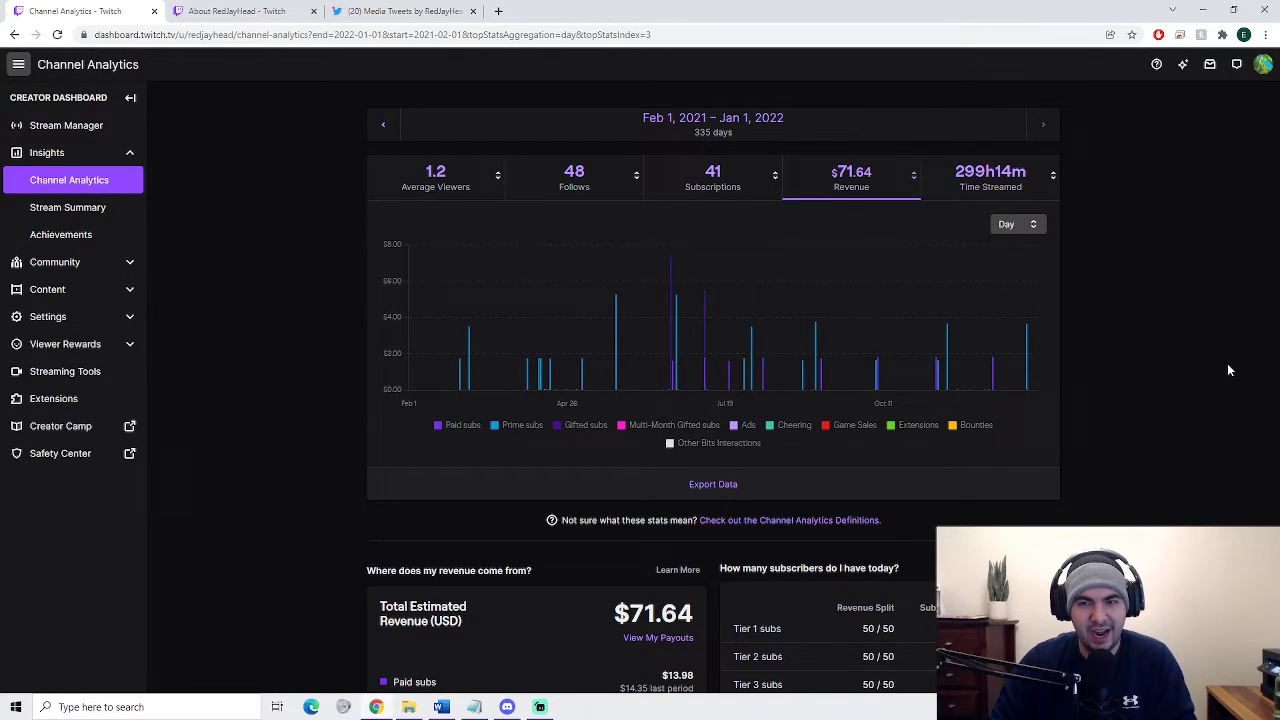